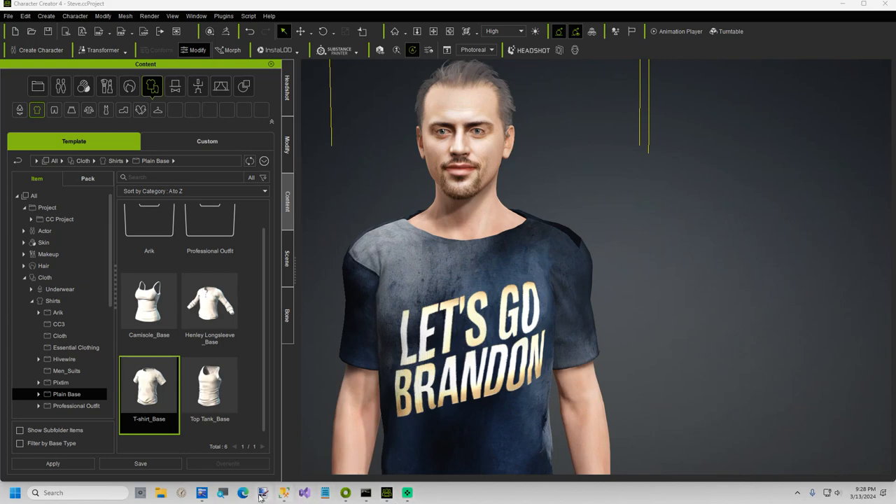
Step: In Ideogram's prompt box, start the prompt 'Create a logo for Paul's Pizza'
left_click(243, 492)
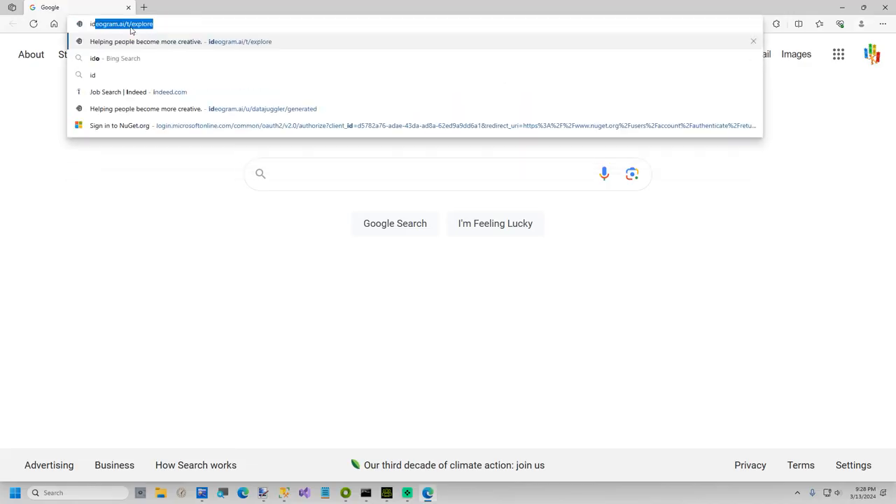
left_click(123, 24)
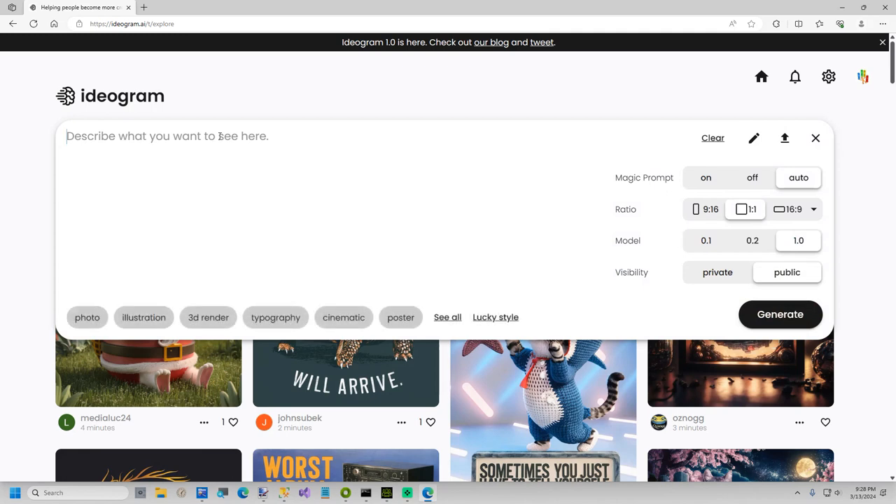
type("Create a")
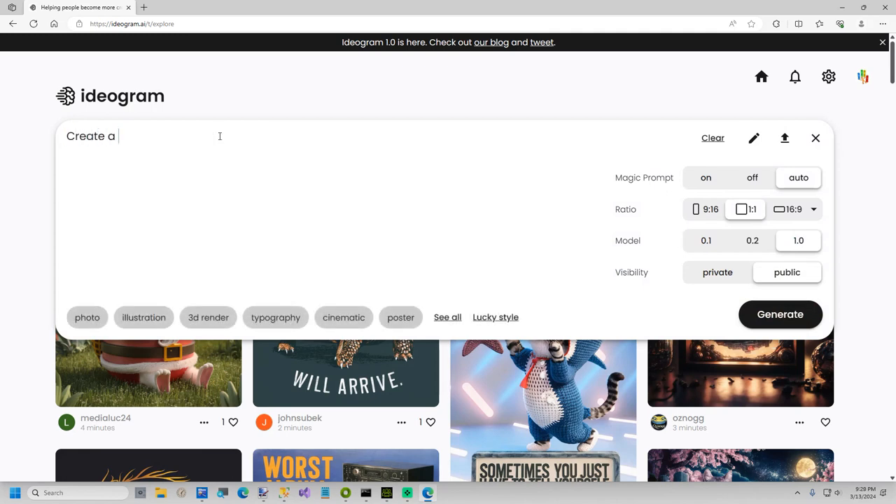
type("logo for")
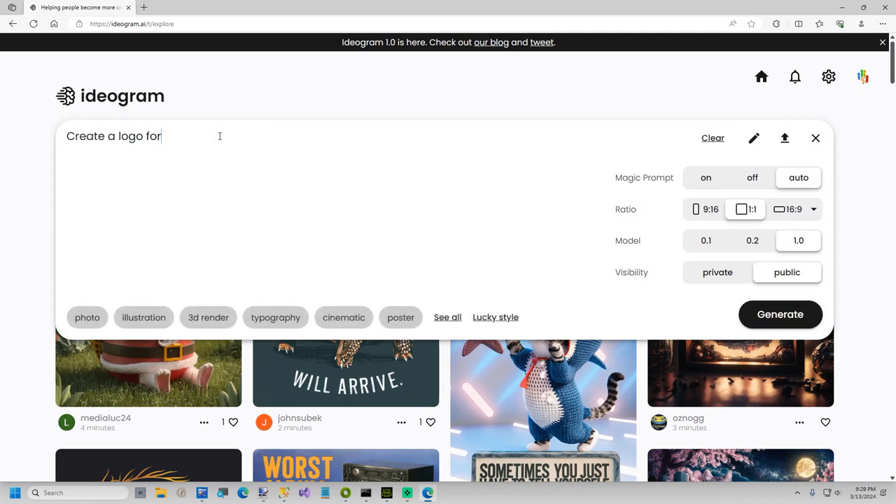
type("Paul's Iz")
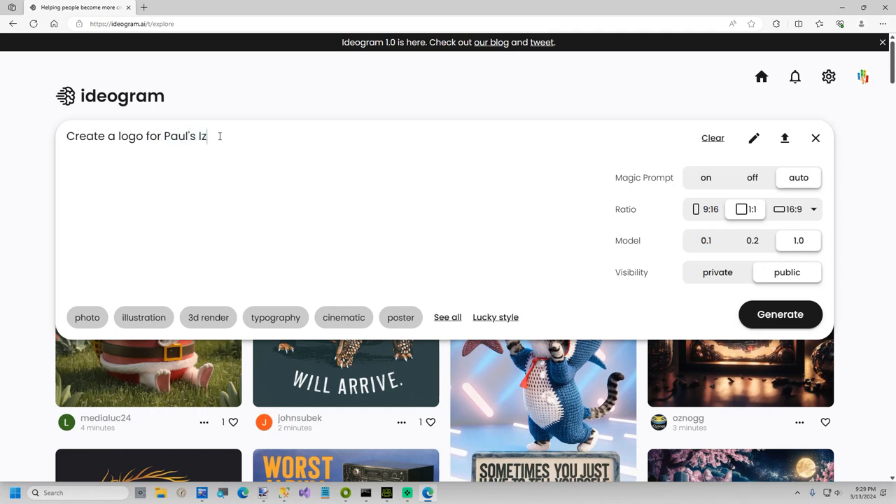
type("za")
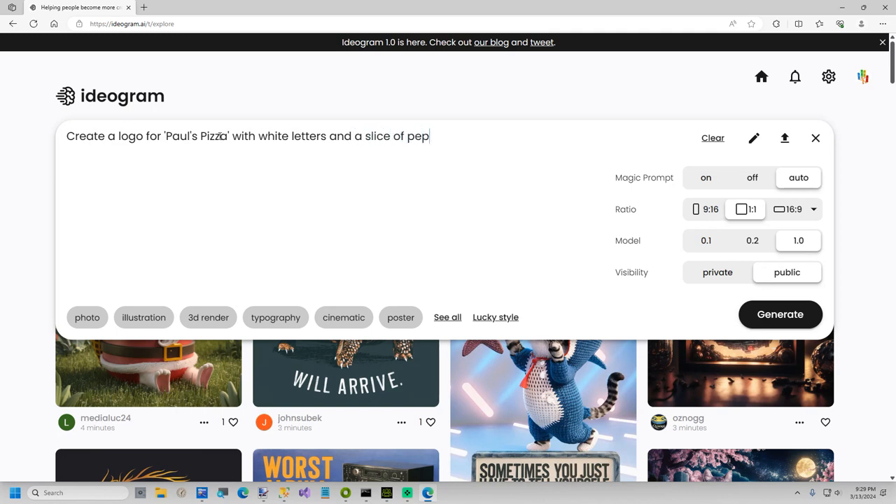
Step: Finish the prompt with white letters, pepperoni pizza, parmesan cheese sprinkles on a black background
type("peroni pizza with parmesean")
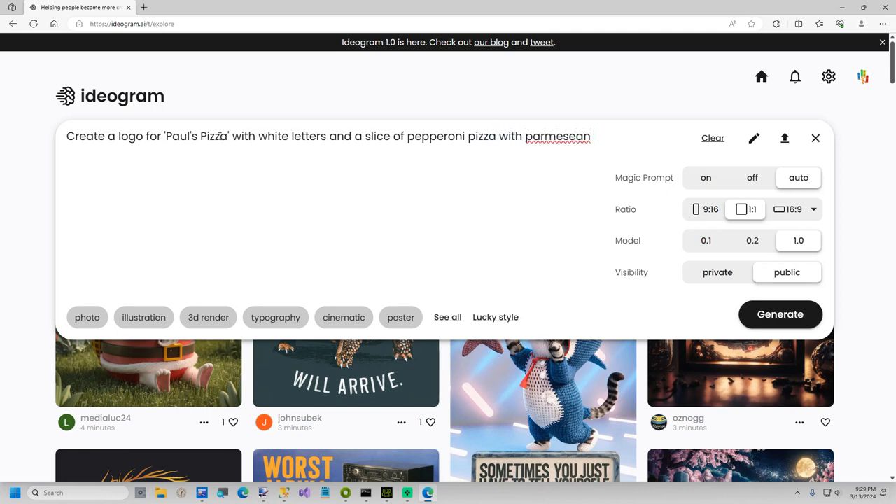
type("cheese")
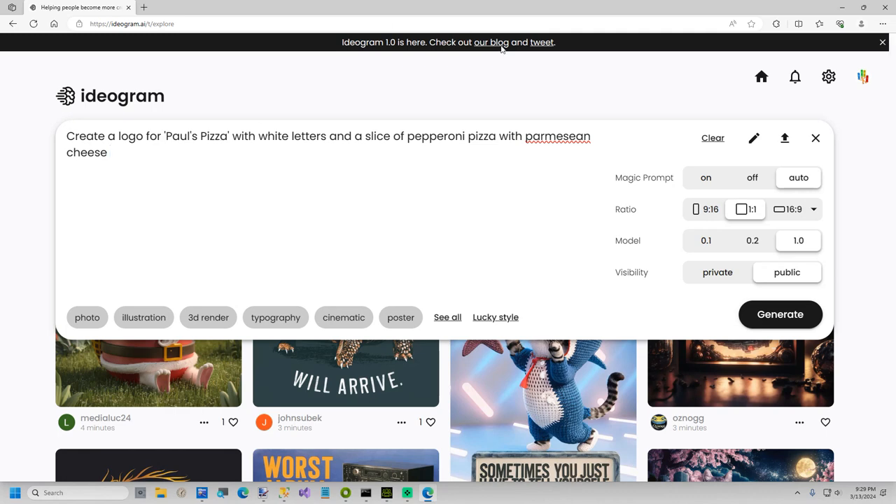
right_click(557, 135)
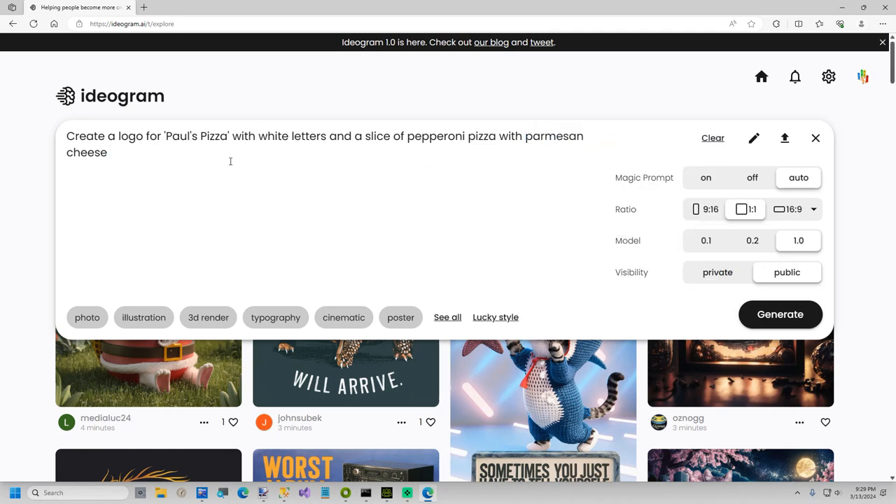
type("spr")
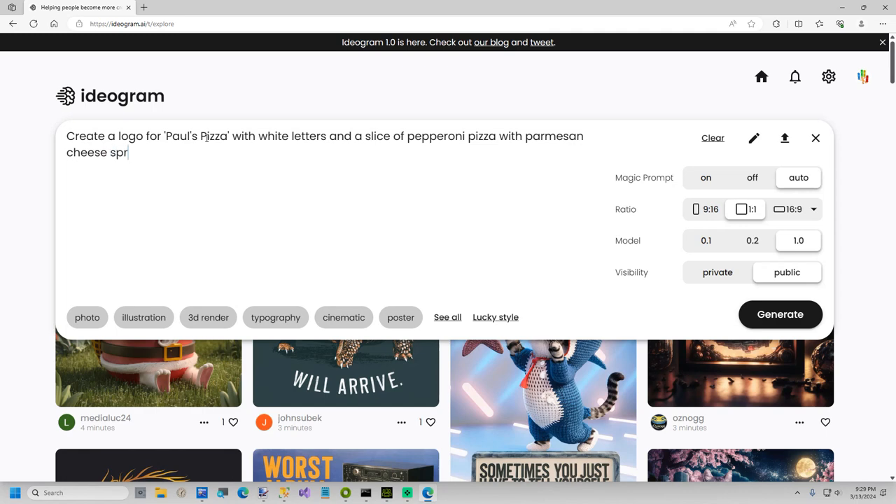
type("inkles")
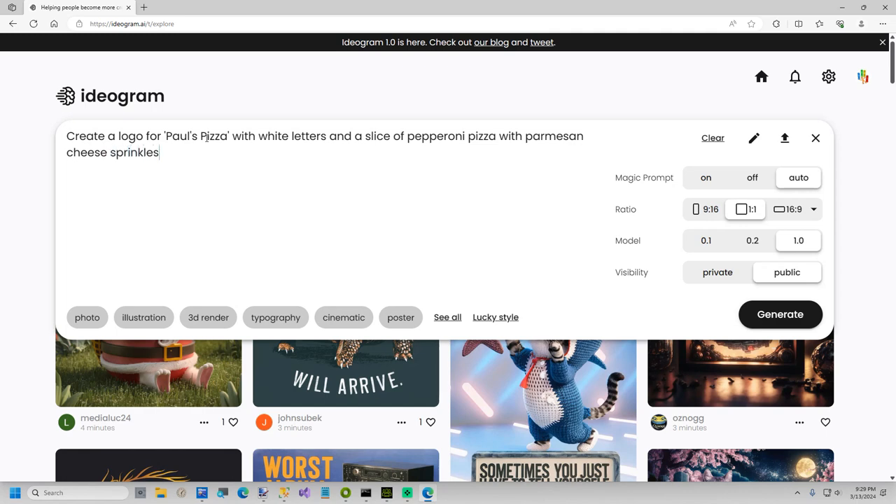
type("on a")
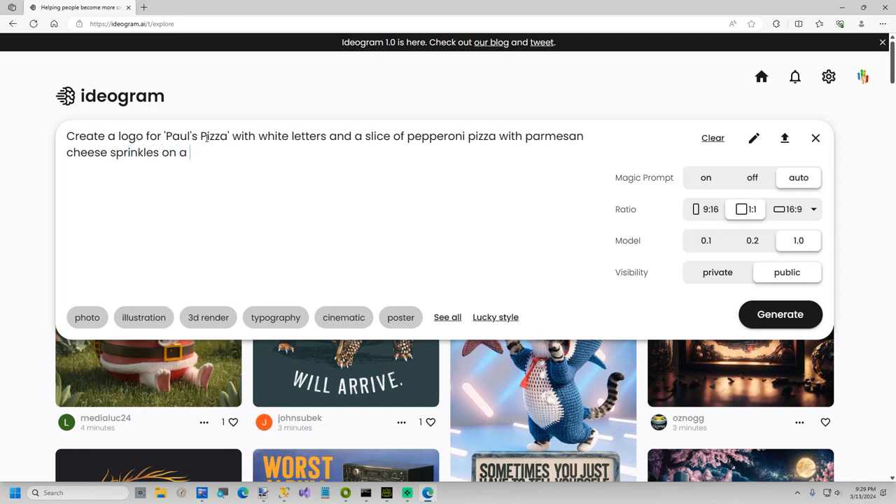
type("black background")
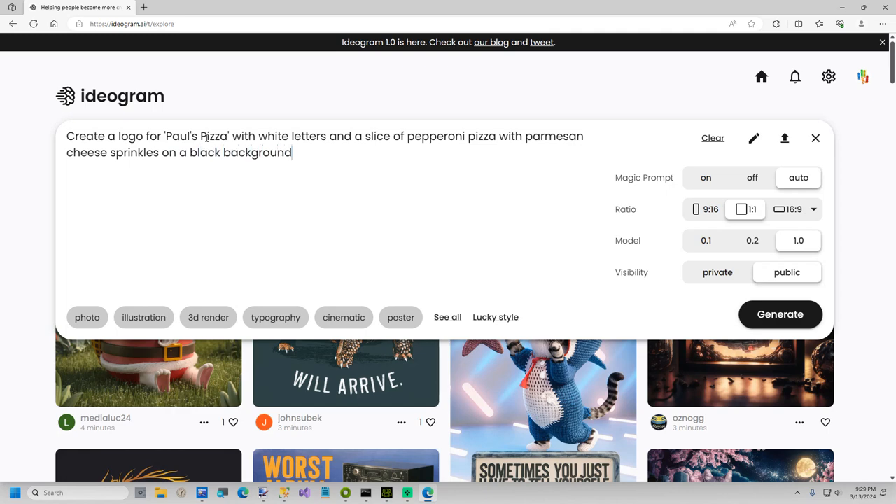
Step: Generate the four logo options and view the silver-framed one at full size
left_click(780, 314)
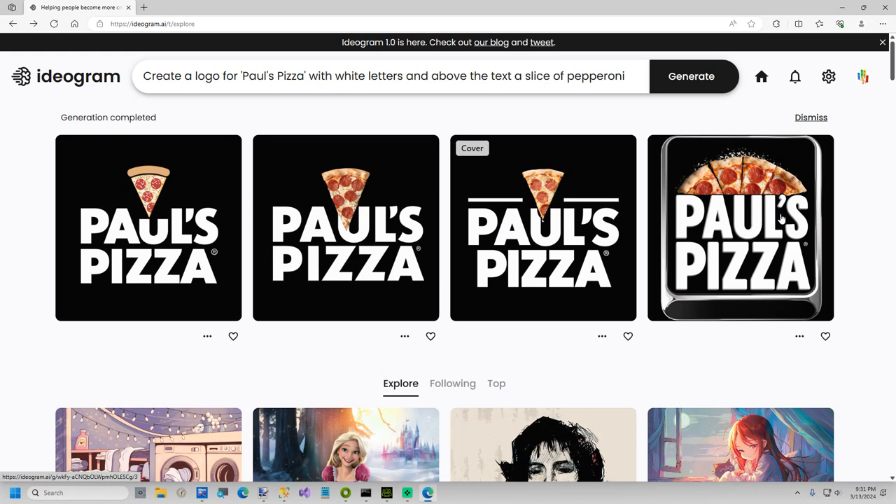
left_click(739, 227)
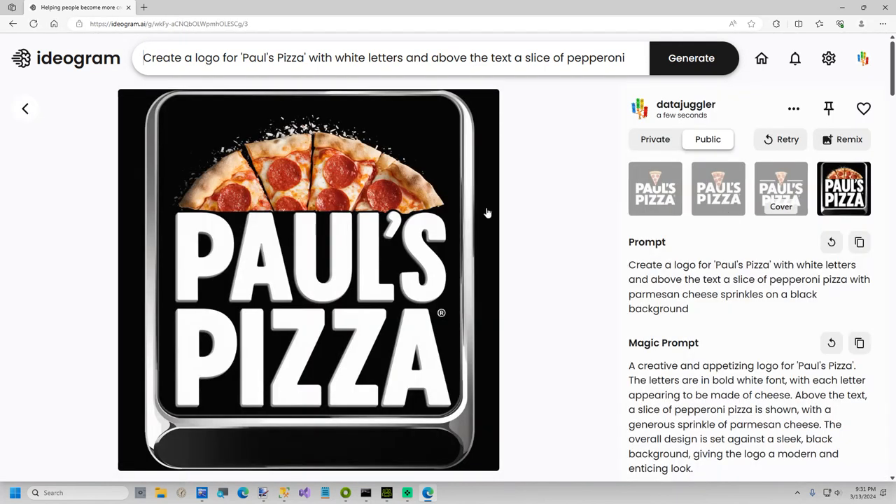
mouse_move(455, 216)
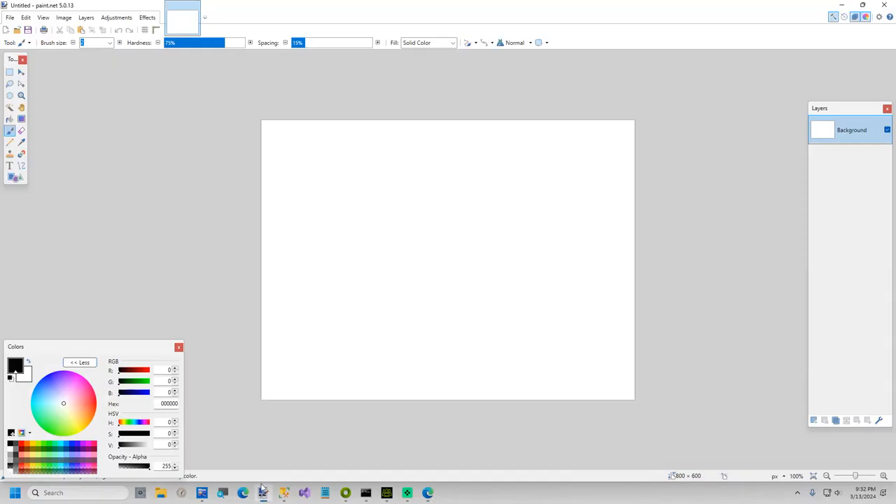
Step: Paste the logo onto an expanded canvas and check its pixel dimensions in Image > Resize
key("ctrl+v")
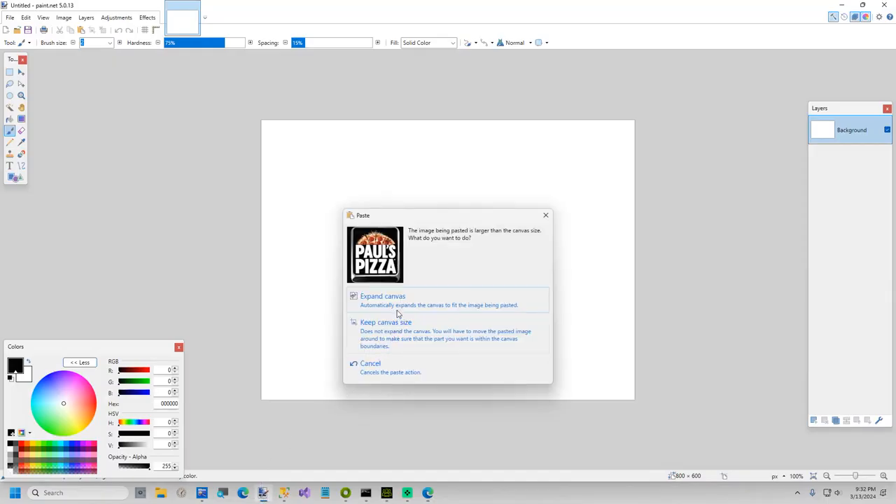
left_click(383, 300)
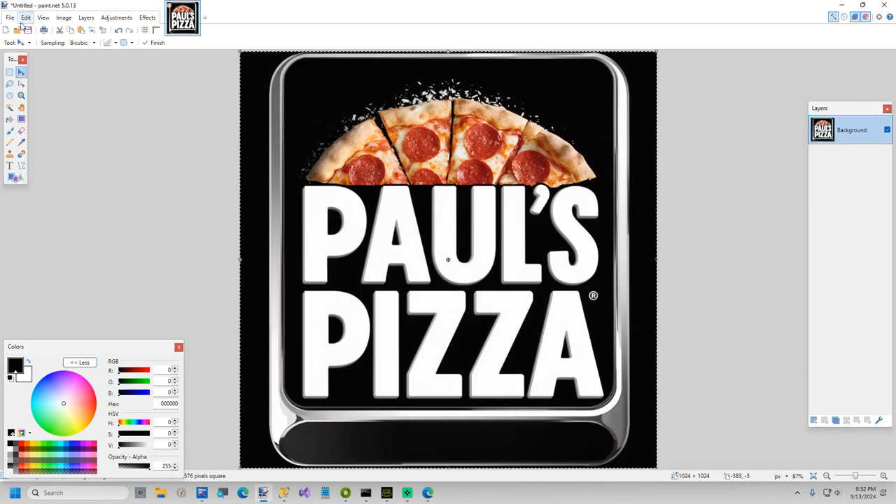
left_click(10, 17)
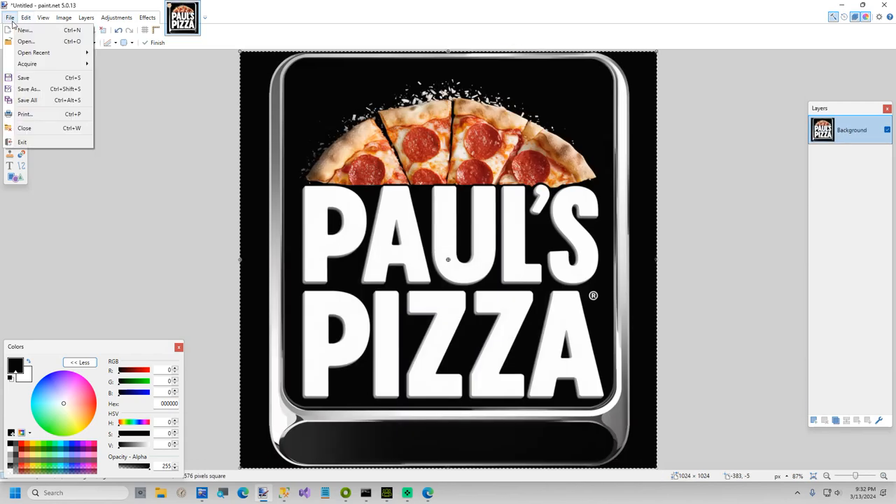
left_click(64, 17)
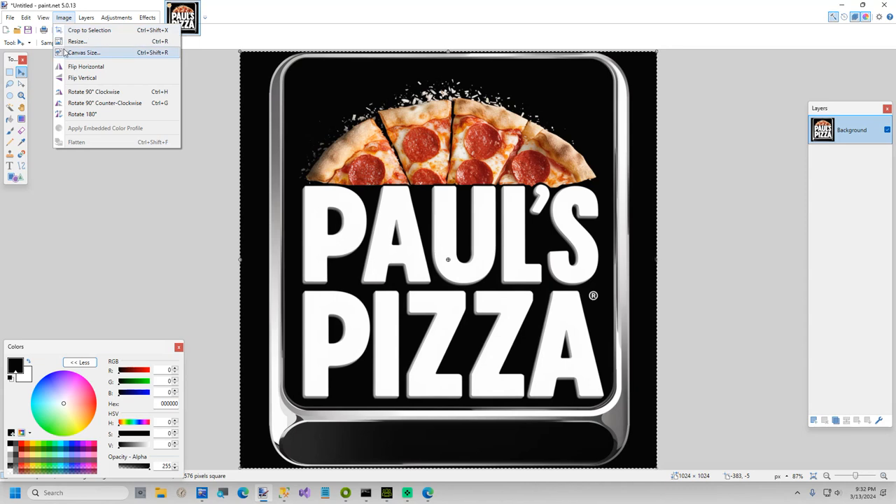
left_click(76, 40)
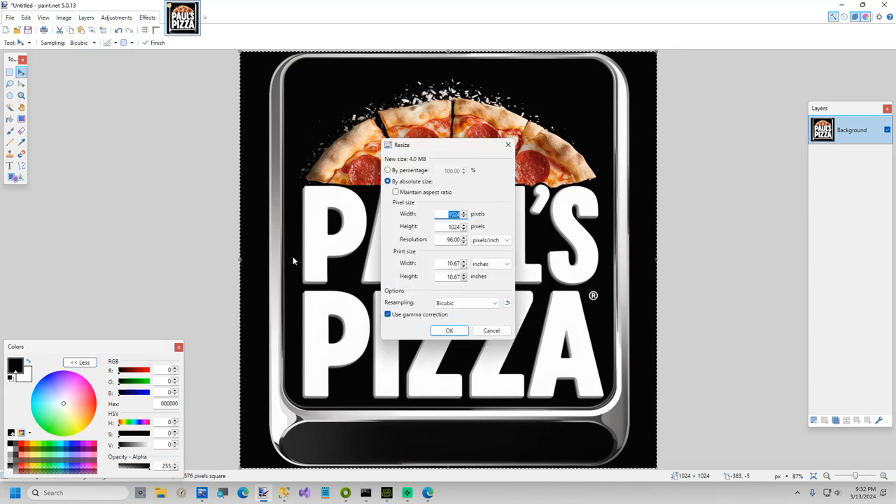
left_click(449, 330)
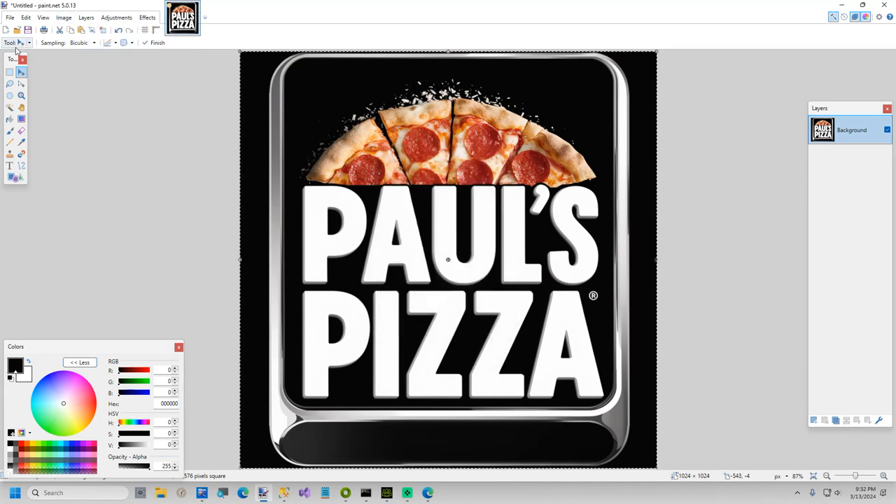
Step: Save the logo as PizzaLogo.png in the Temp folder
left_click(10, 16)
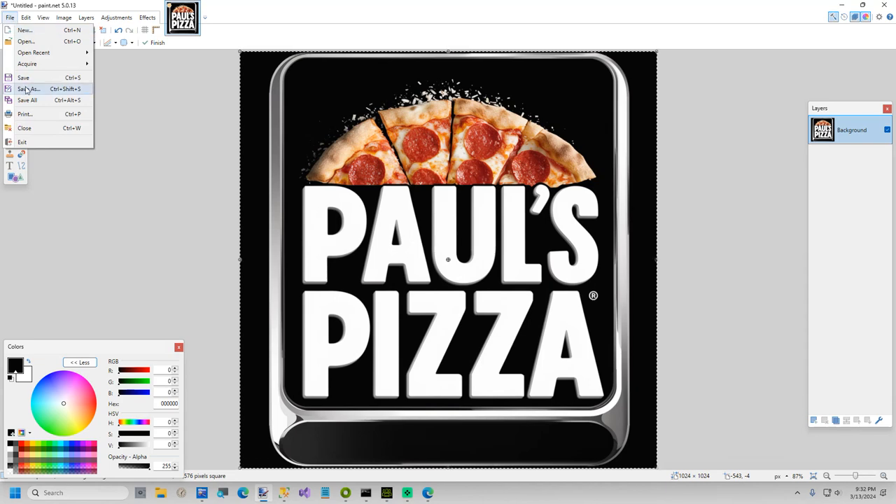
left_click(28, 88)
type("PizzaLogo")
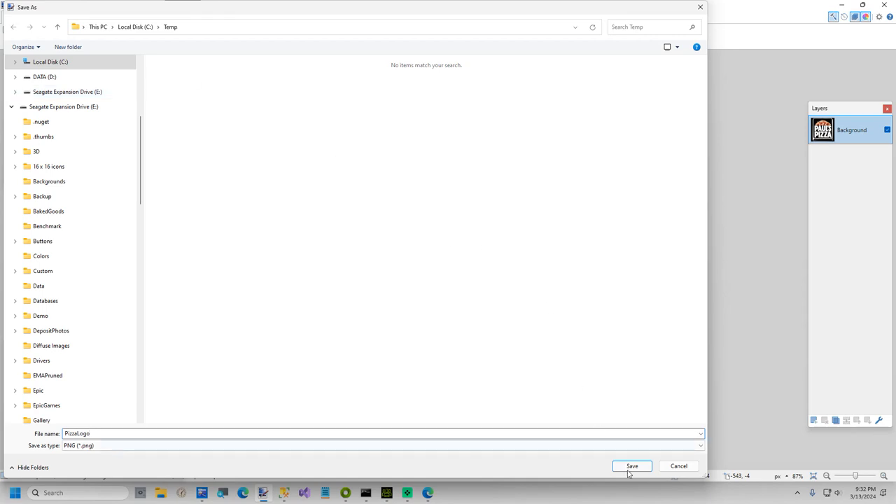
left_click(630, 465)
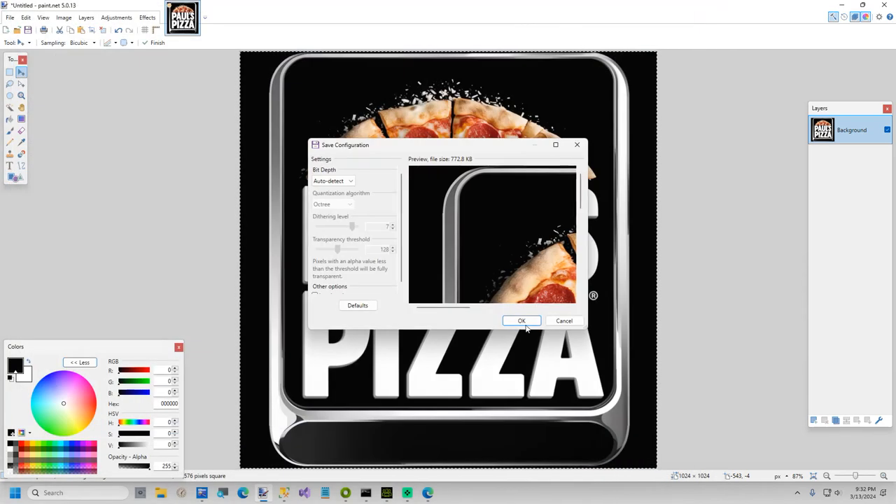
Step: Accept the PNG settings, go to pixeldatabase.net and upload PizzaLogo.png into the editor
left_click(521, 321)
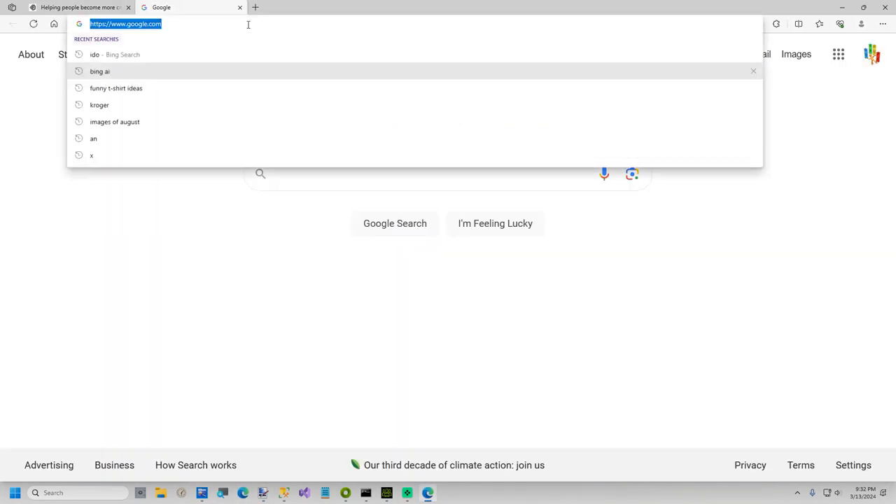
type("pixeldatabase.net")
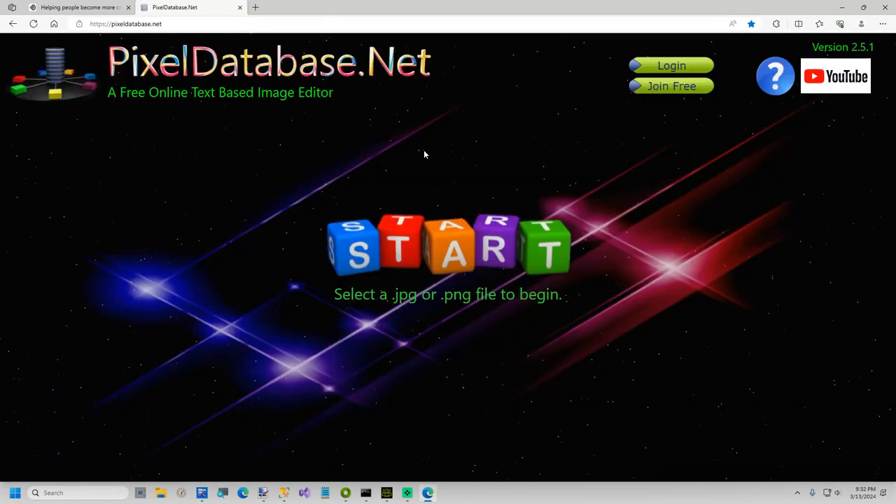
left_click(448, 245)
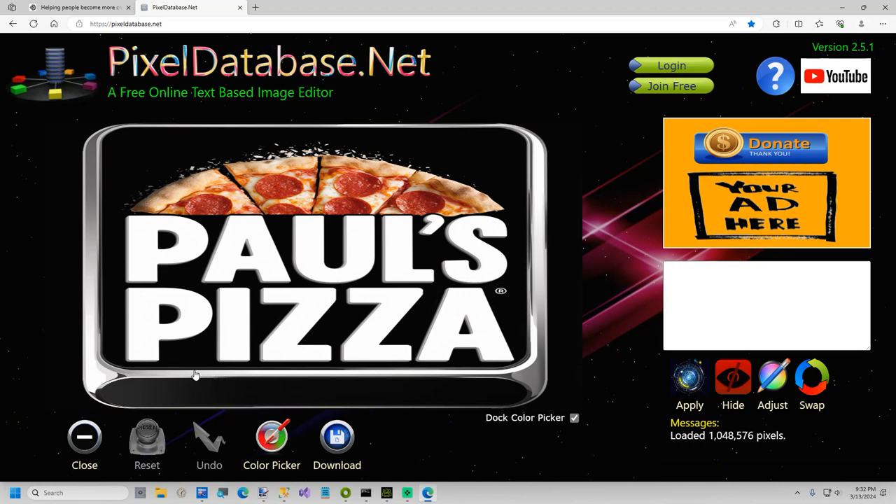
mouse_move(137, 176)
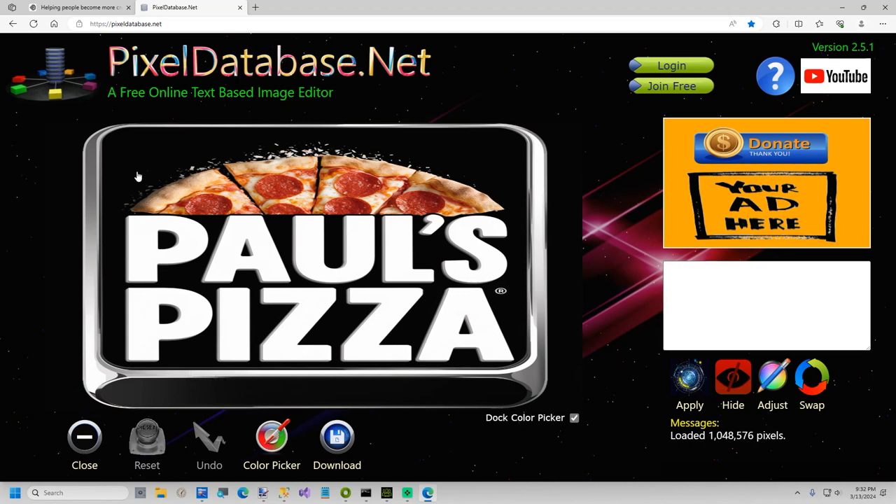
mouse_move(339, 384)
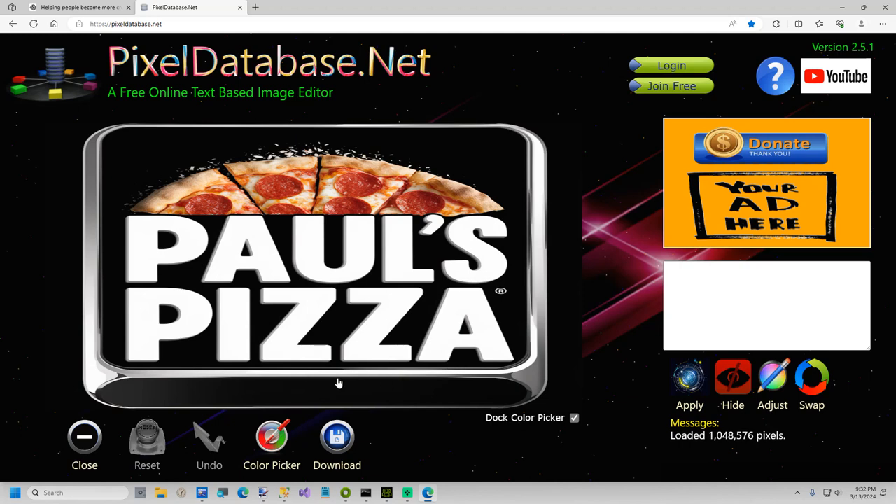
mouse_move(339, 160)
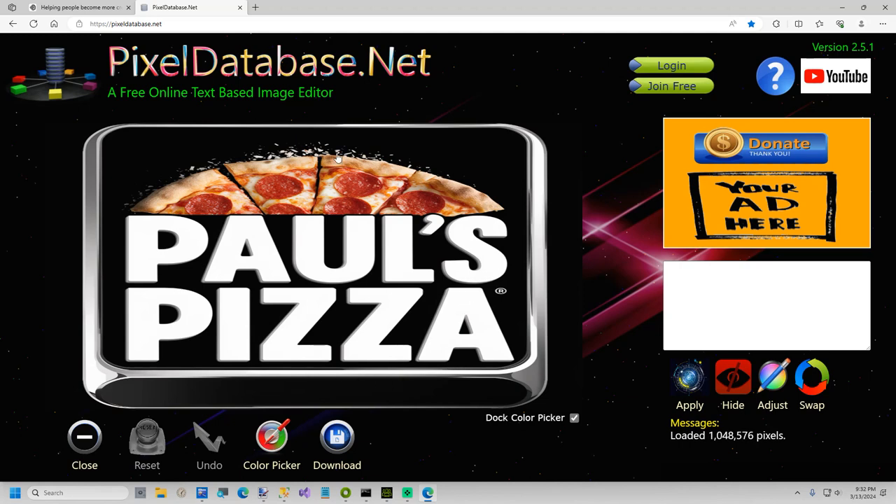
Step: Hide the frame's top and right edges with queries Y < 49 and X > 900
left_click(767, 306)
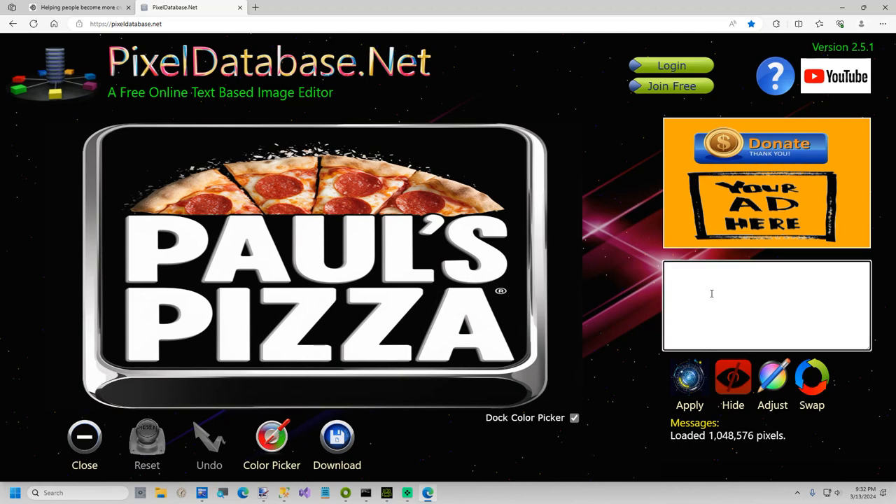
type("Y <")
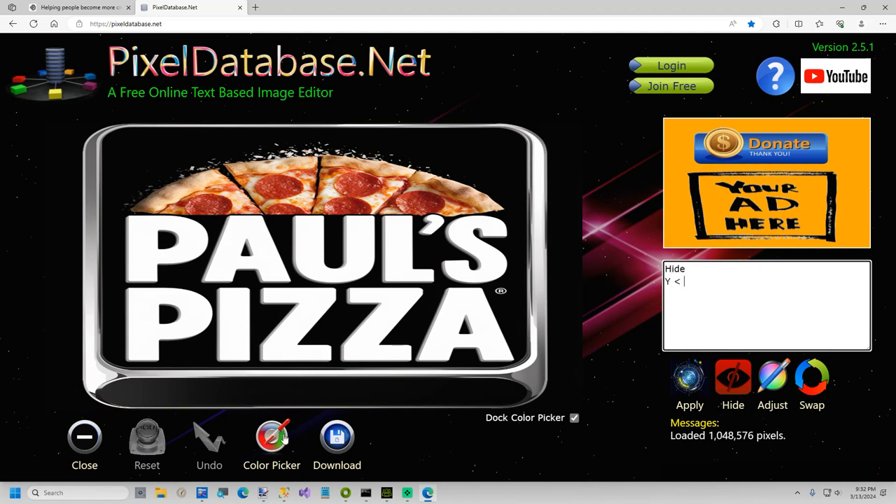
left_click(272, 437)
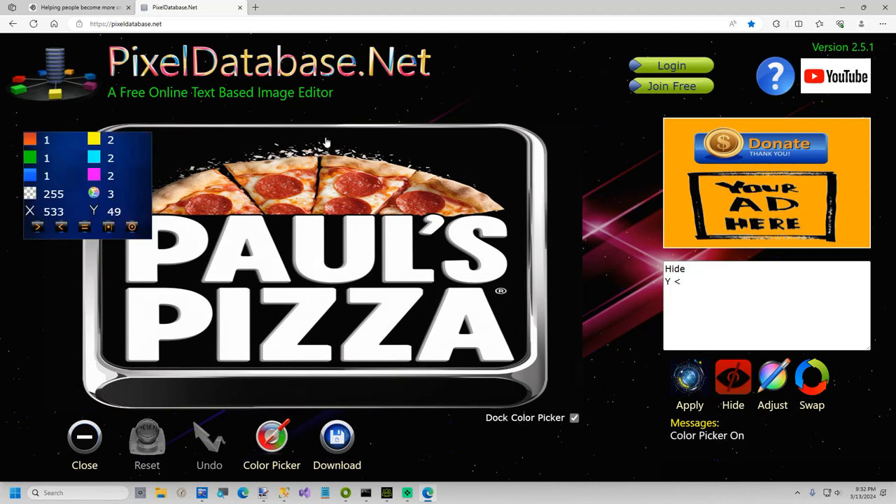
left_click(767, 306)
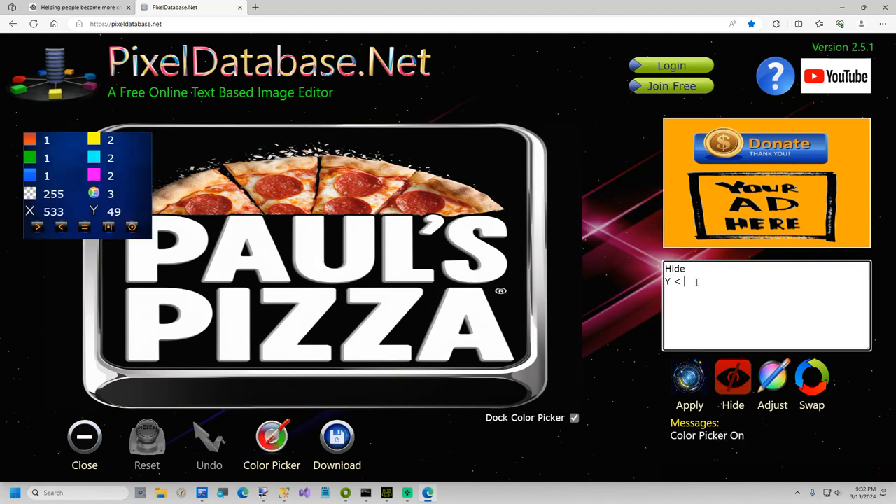
type("49")
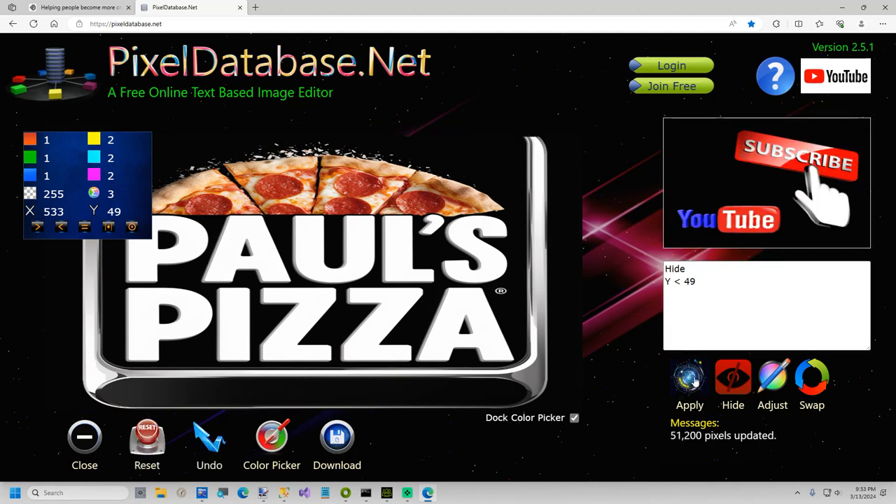
mouse_move(510, 209)
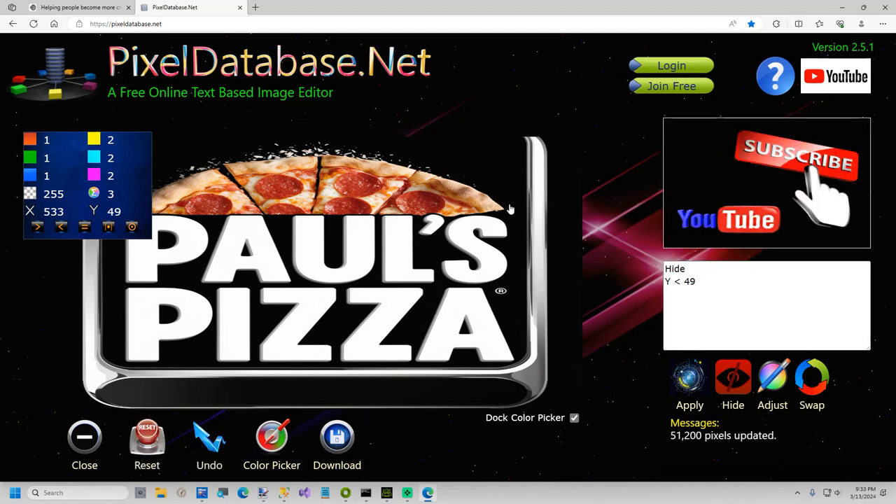
mouse_move(515, 361)
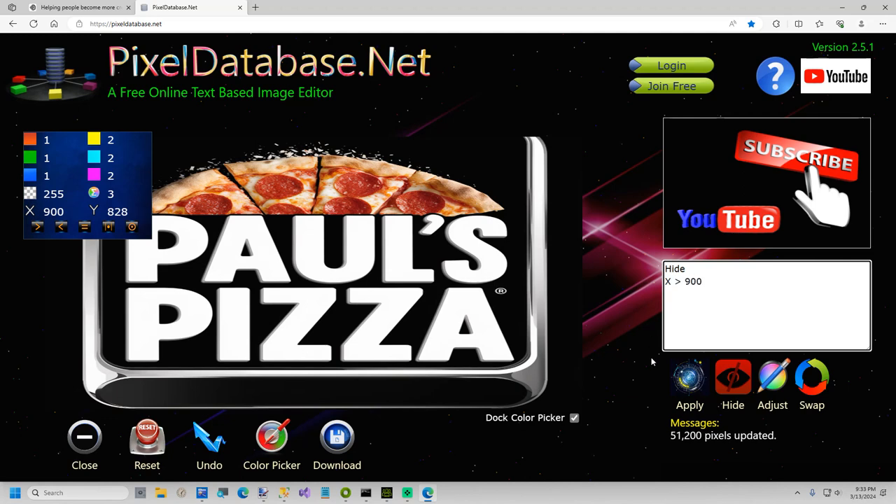
left_click(689, 381)
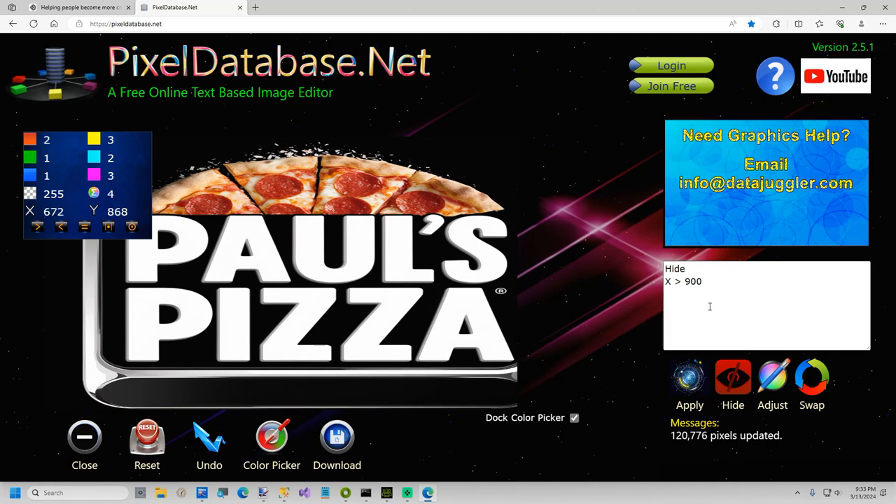
Step: Hide rows below Y > 868, then hide the dark backdrop with Total < 100
double_click(683, 281)
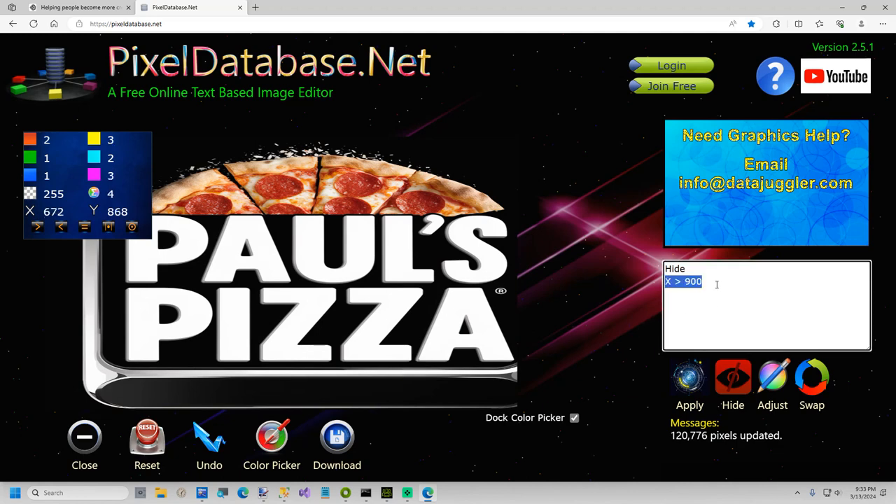
type("Y > 868")
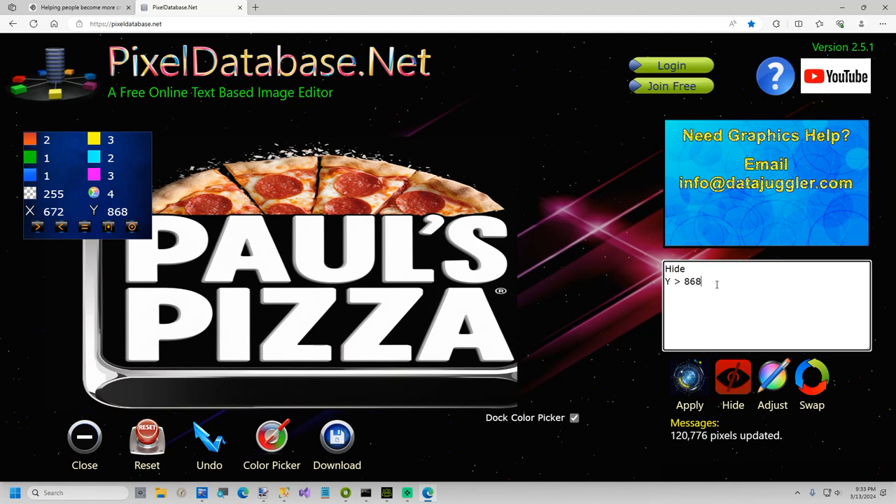
left_click(688, 378)
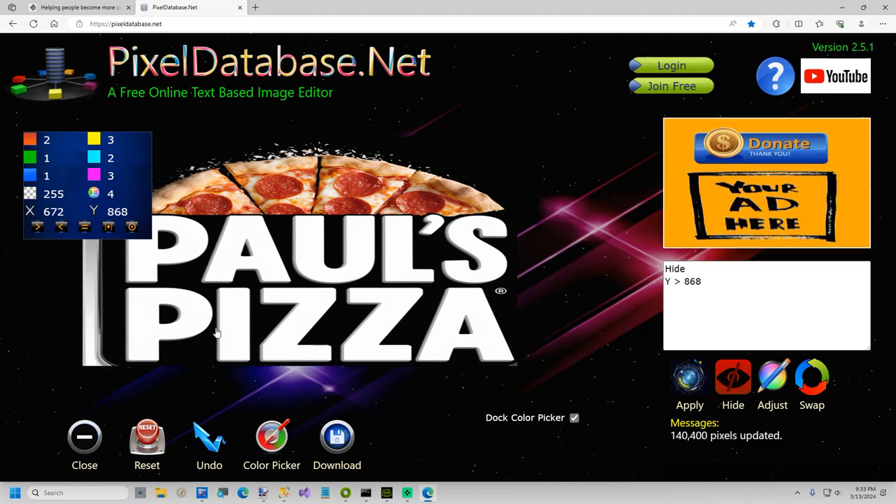
mouse_move(120, 367)
type("X < 144")
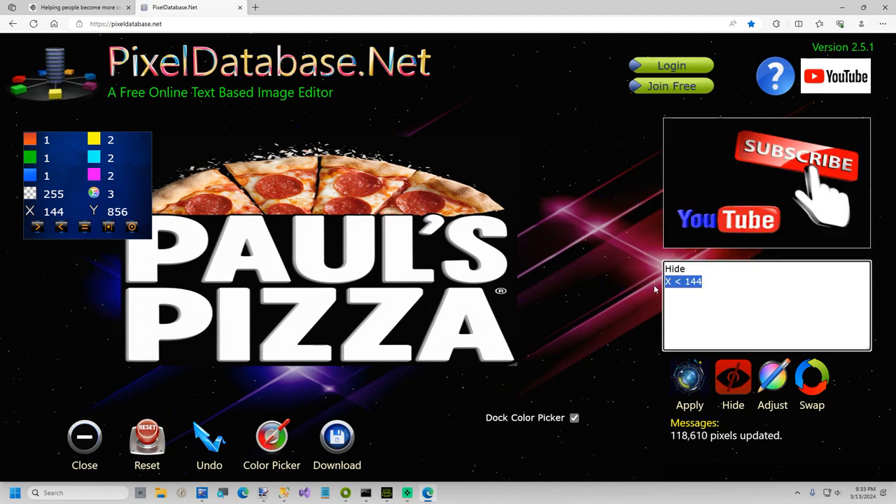
type("Total <")
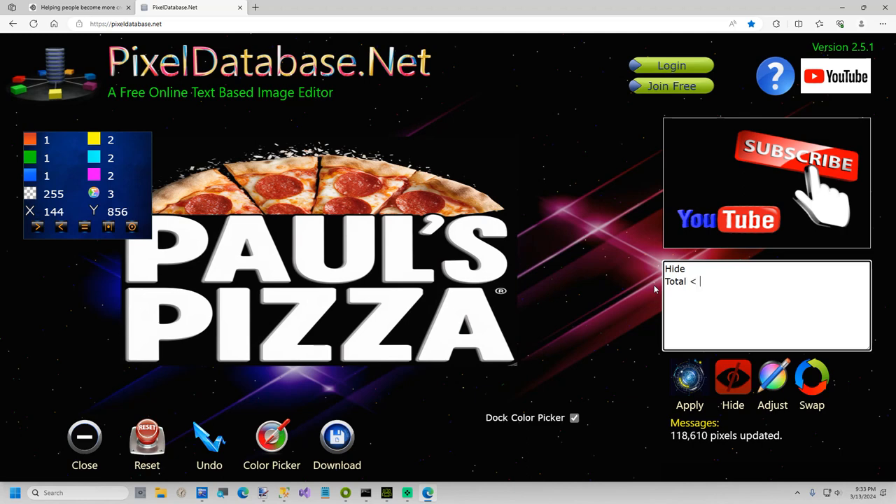
type("100")
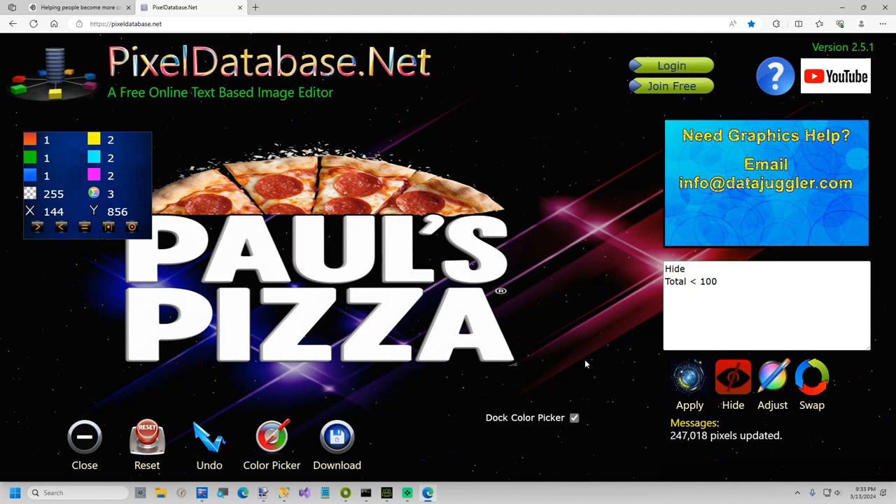
mouse_move(336, 437)
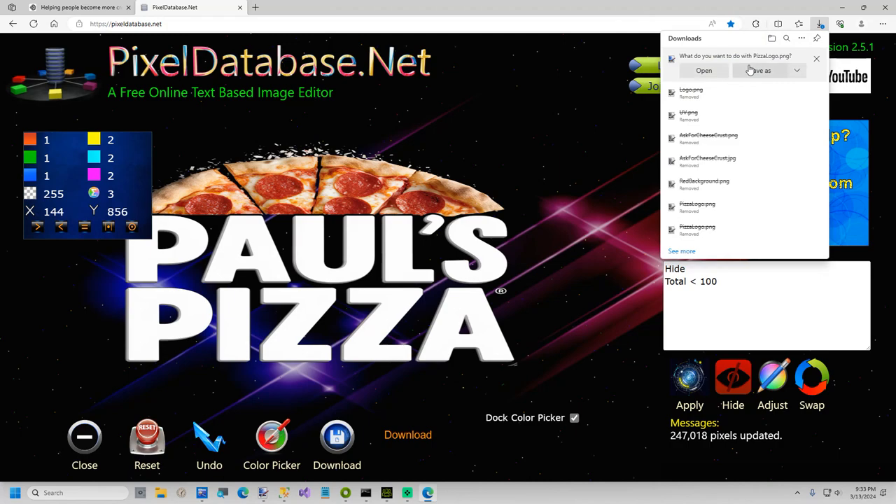
Step: Download the cleaned logo and save it as PizzaLogo.png in C:\Temp
left_click(760, 70)
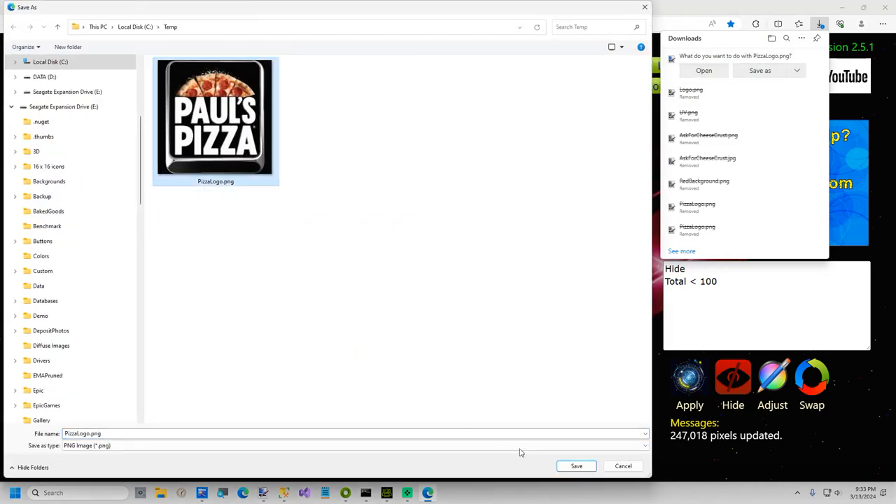
left_click(577, 465)
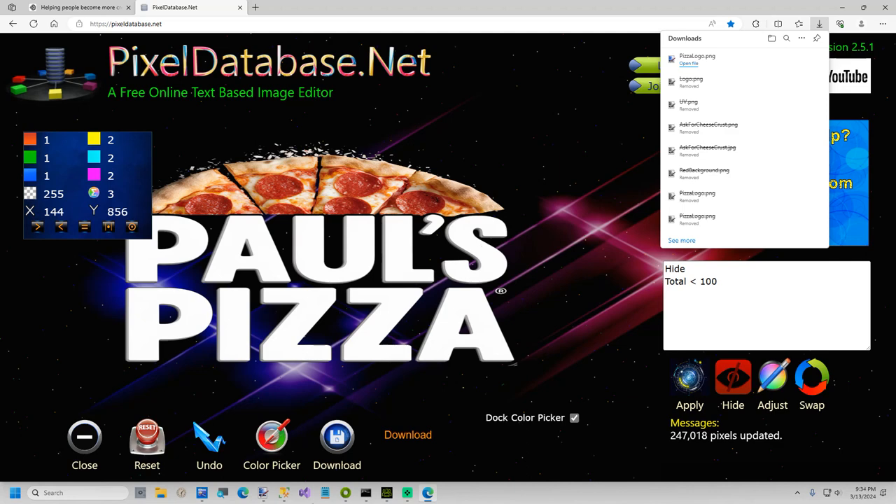
mouse_move(406, 493)
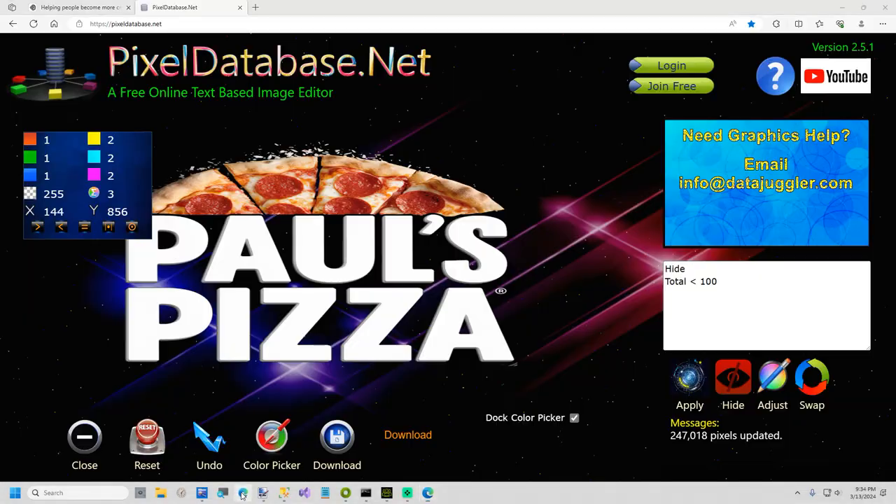
Step: Download the red gradient render from Invoke's gallery as RedGradient.png in C:\Temp
left_click(367, 7)
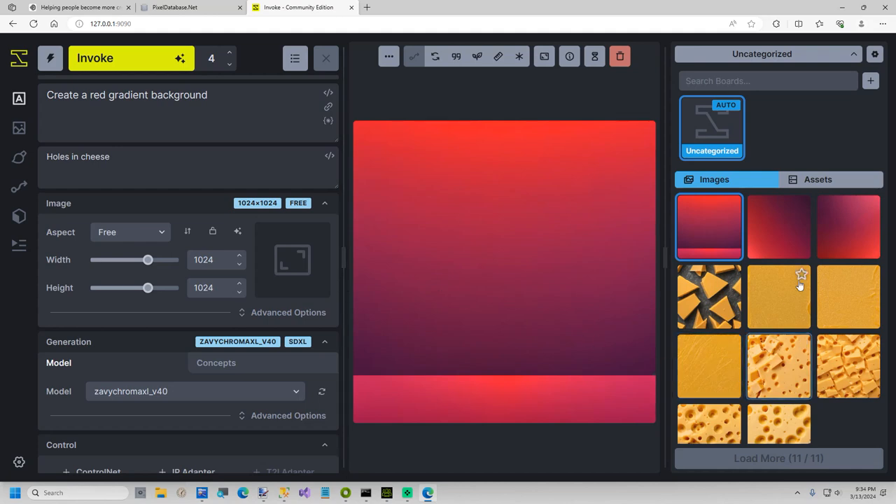
left_click(849, 227)
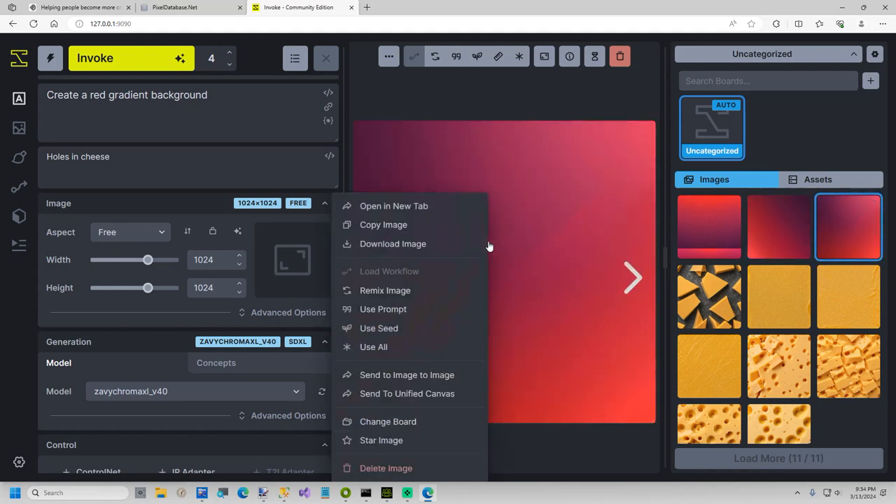
left_click(392, 243)
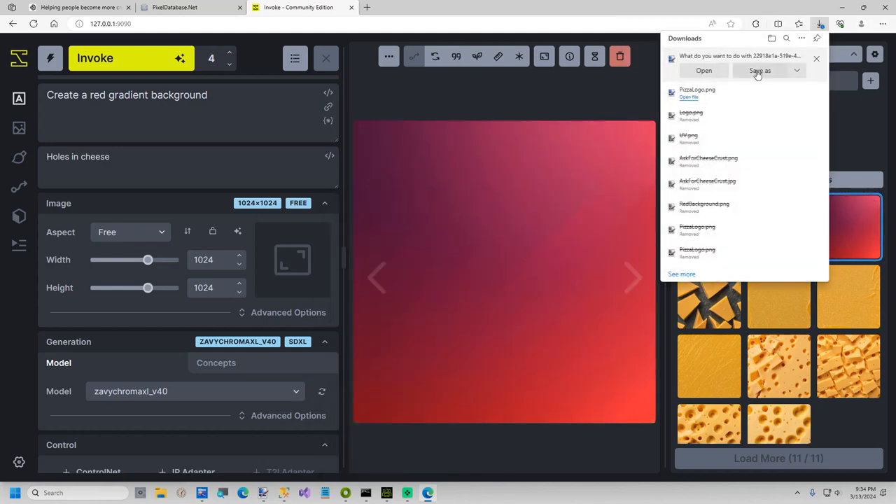
left_click(759, 70)
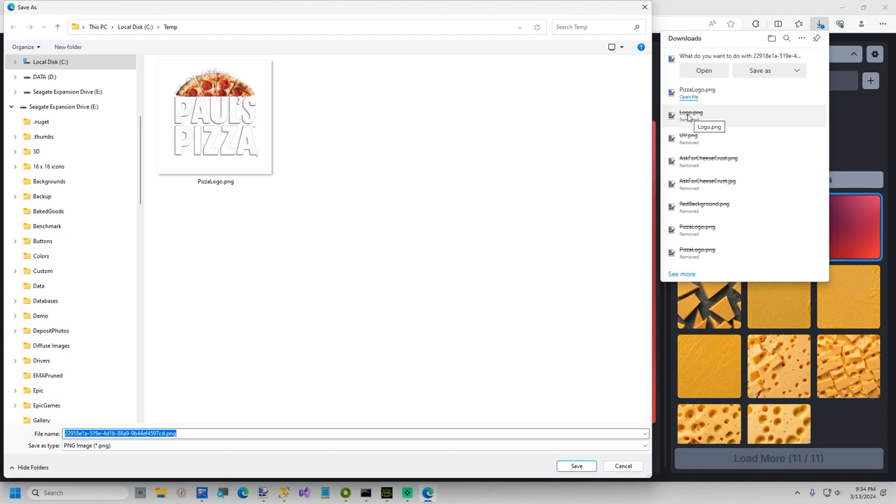
type("RedGradient")
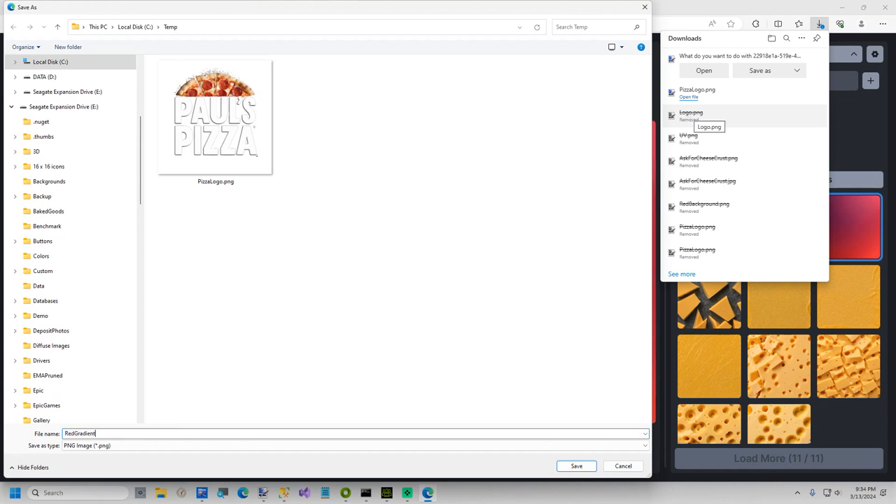
left_click(577, 465)
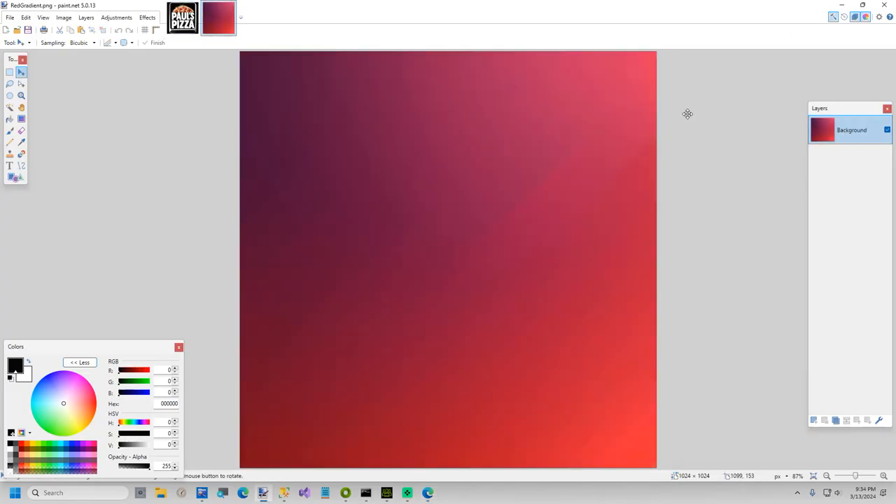
mouse_move(249, 98)
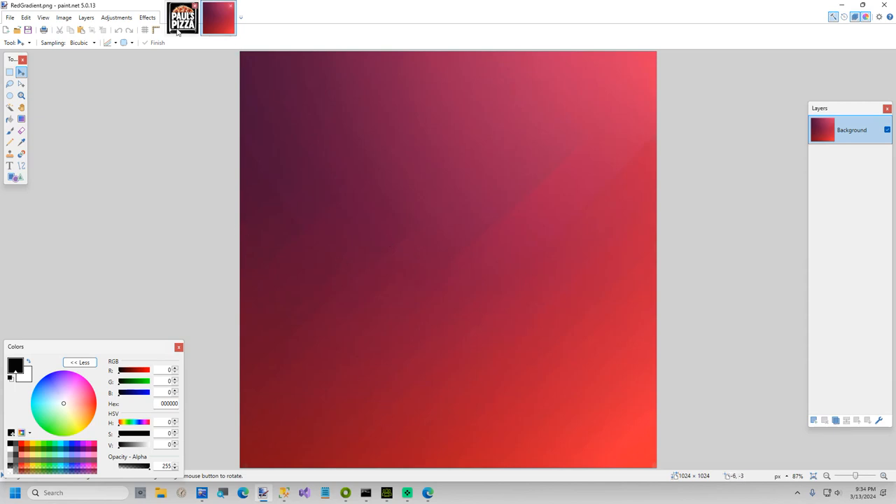
Step: Apply a Surface Blur effect to smooth the red gradient
left_click(147, 17)
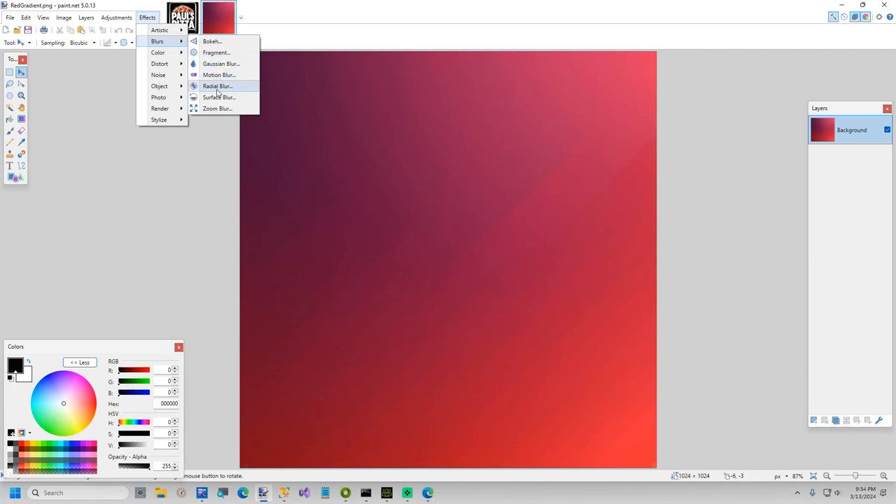
left_click(218, 97)
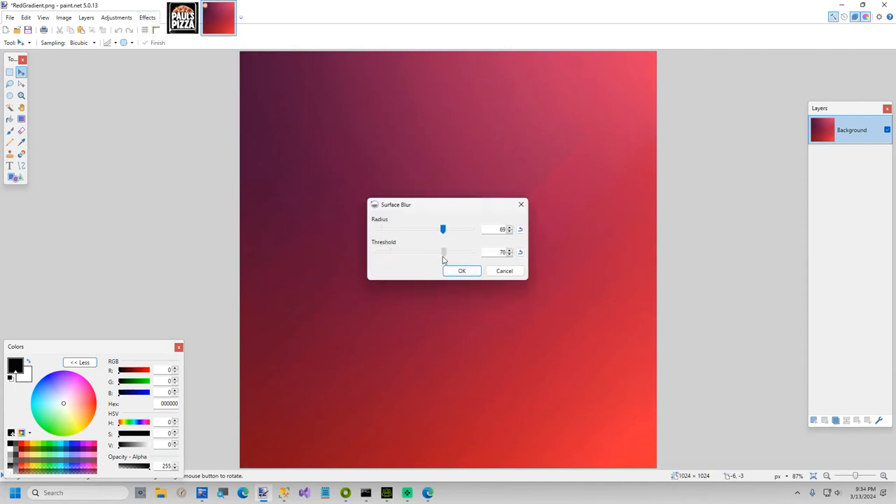
left_click(462, 272)
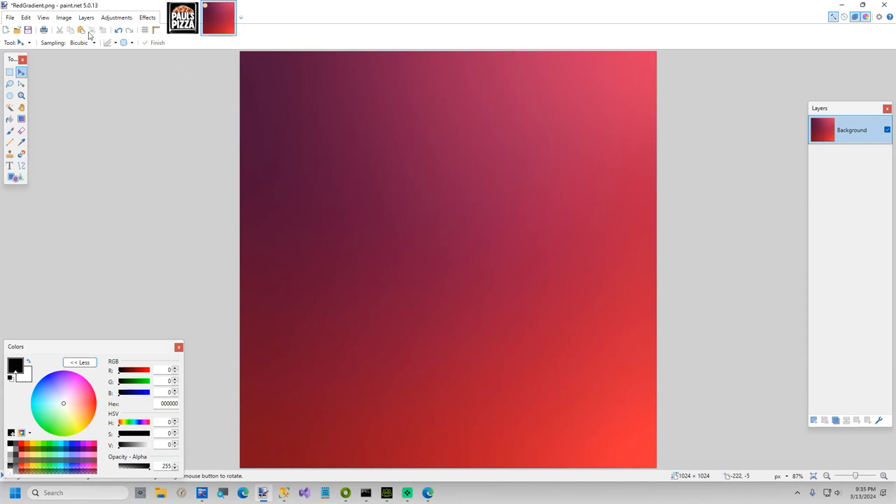
Step: Save over RedGradient.png in Temp, confirming the replace and PNG settings
left_click(10, 17)
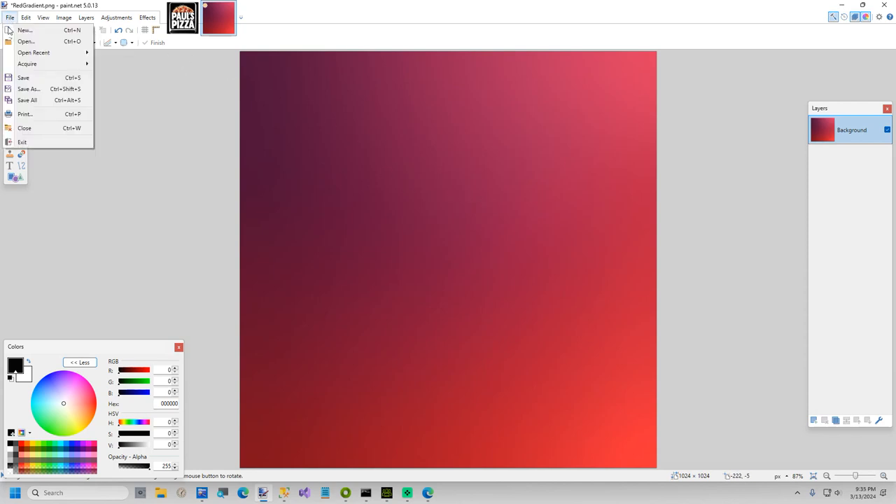
left_click(28, 88)
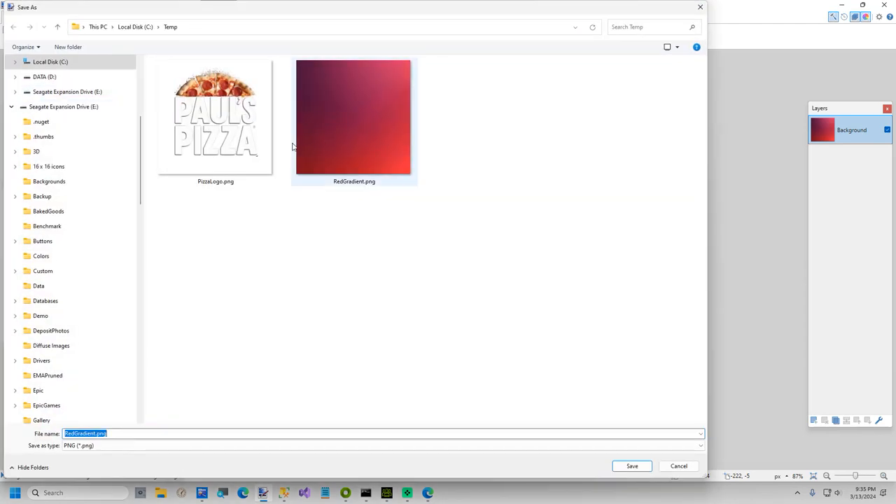
left_click(630, 464)
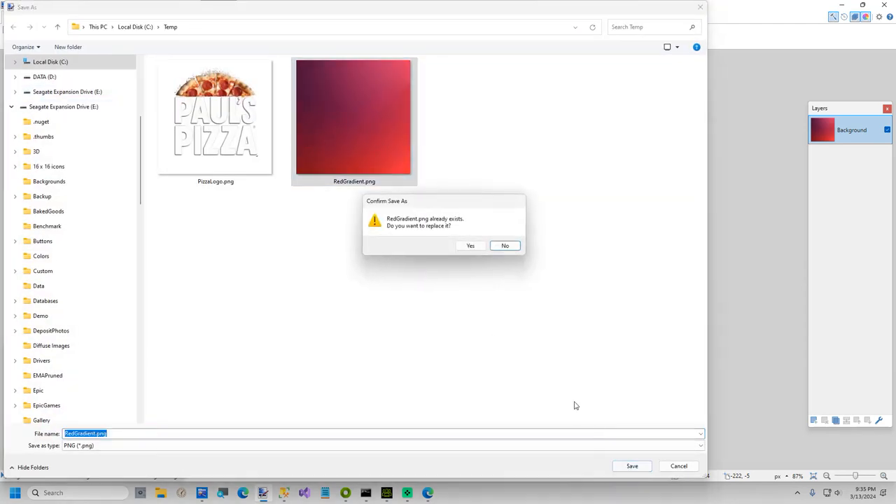
left_click(471, 245)
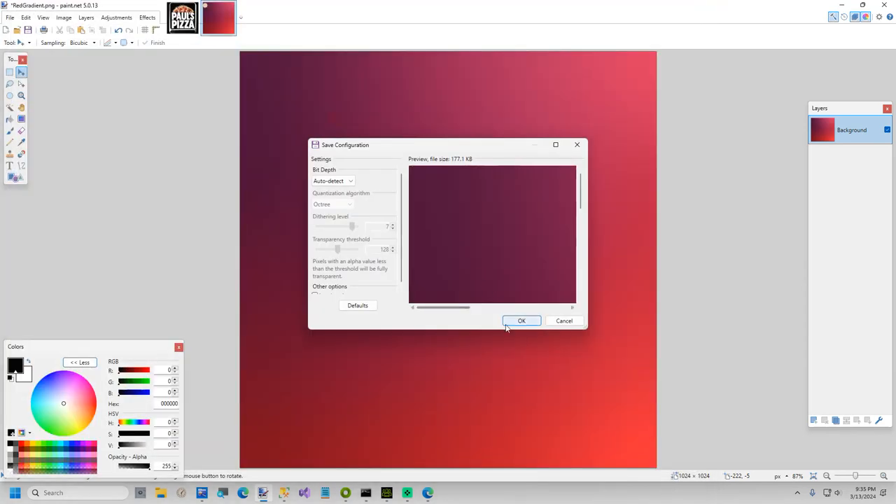
left_click(521, 321)
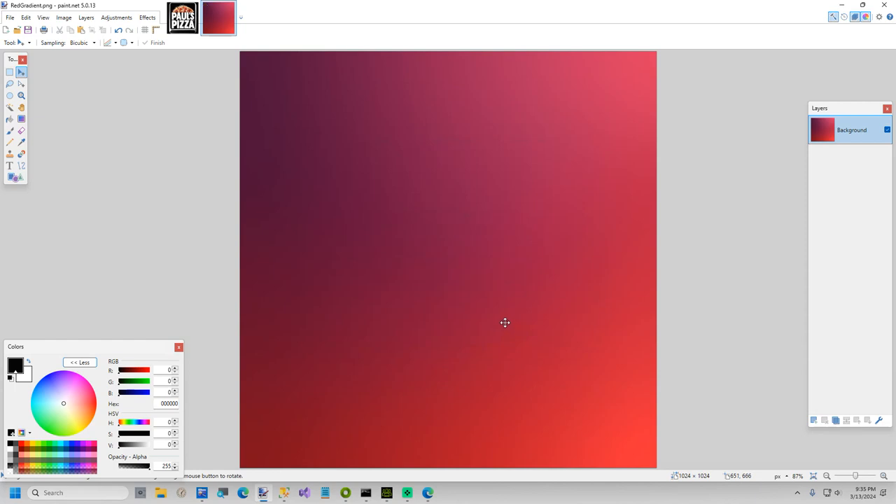
mouse_move(502, 320)
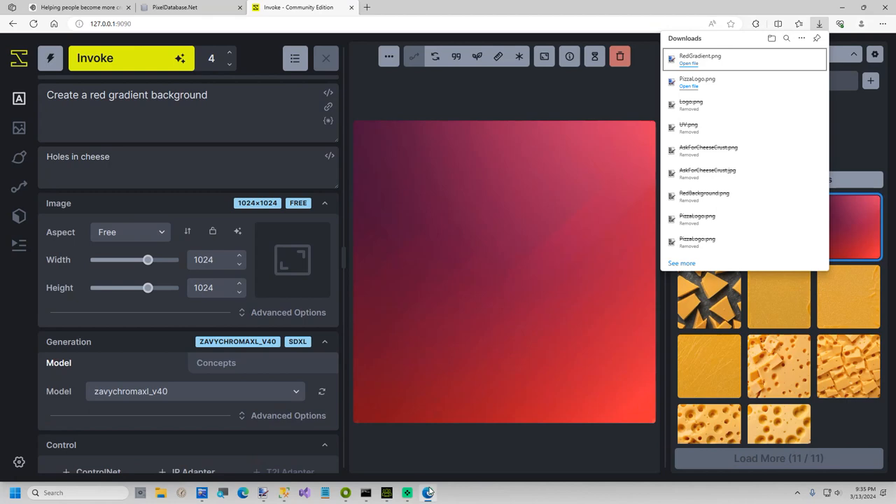
Step: Rewrite the prompt to "'Ask For The Cheese Crust' in a yellow cheese text texture"
left_click(189, 7)
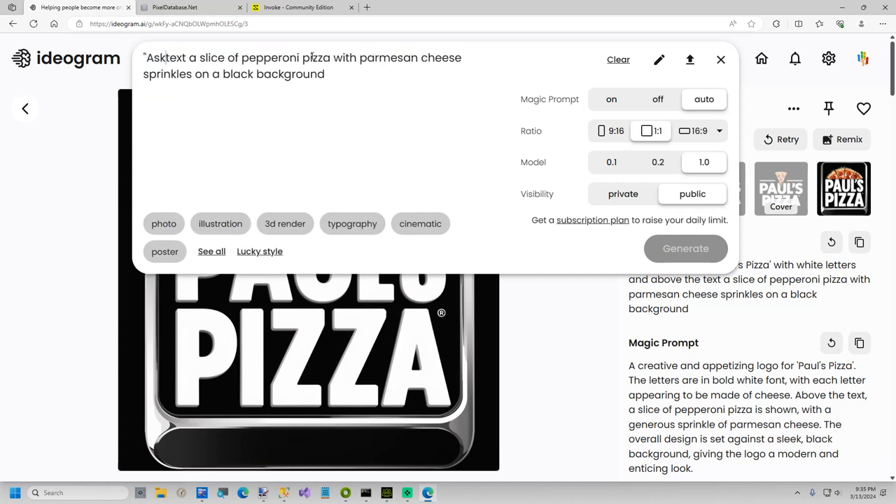
type("For The Cheese Crust' in")
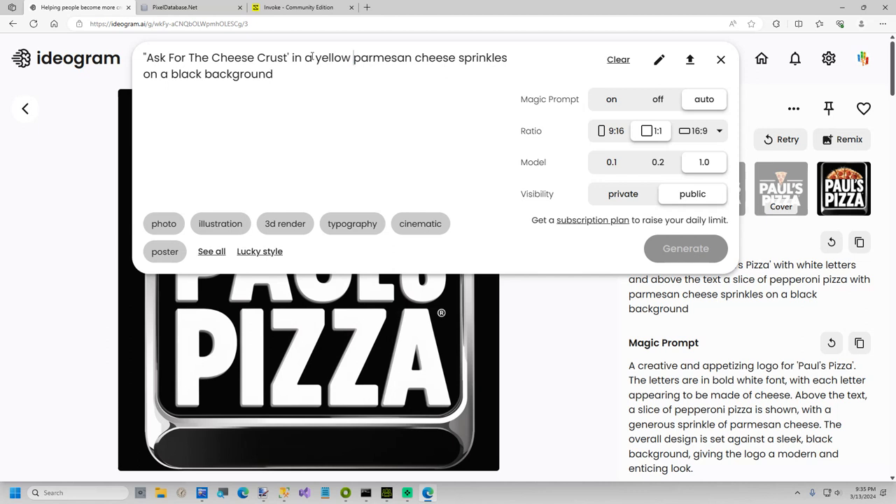
left_click_drag(398, 58, 325, 74)
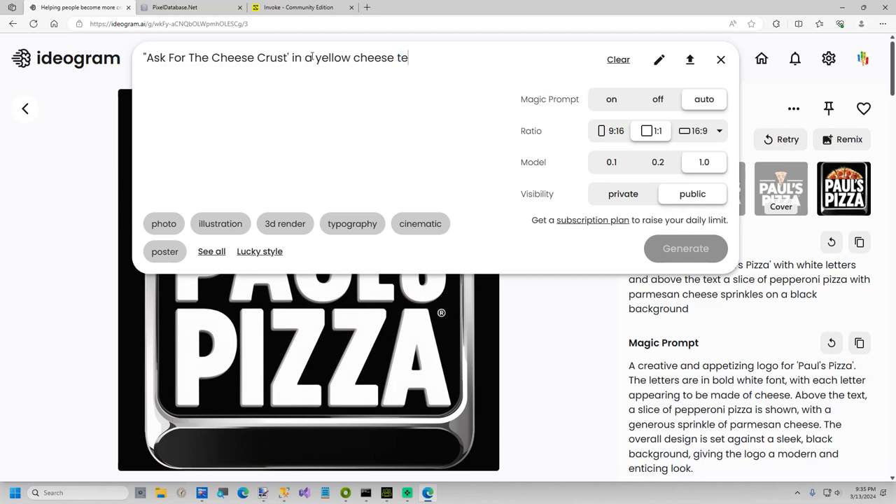
type("xt color")
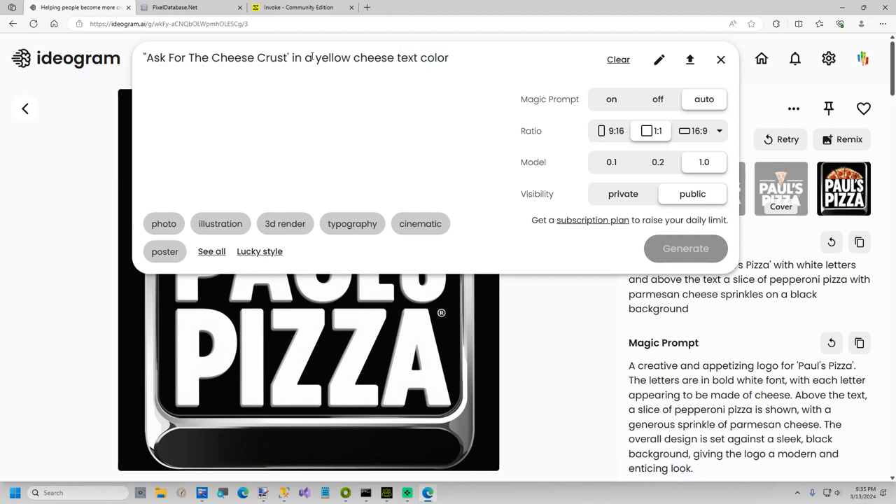
key("Backspace")
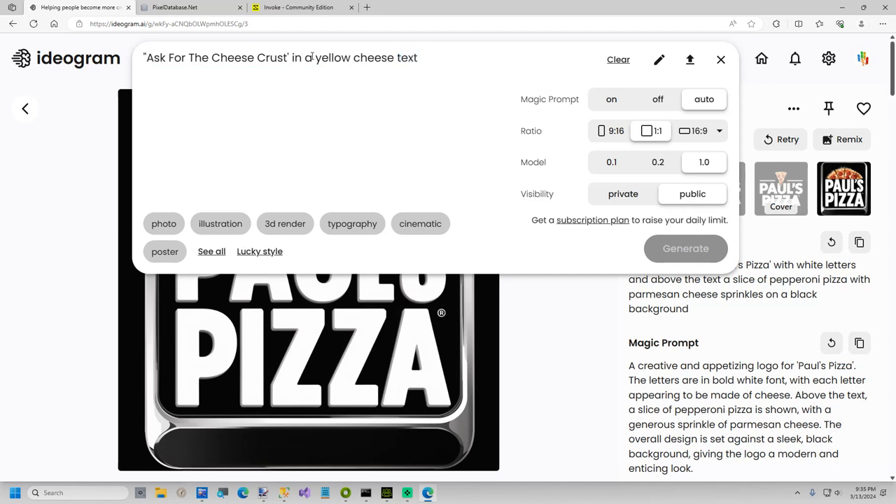
type("texture")
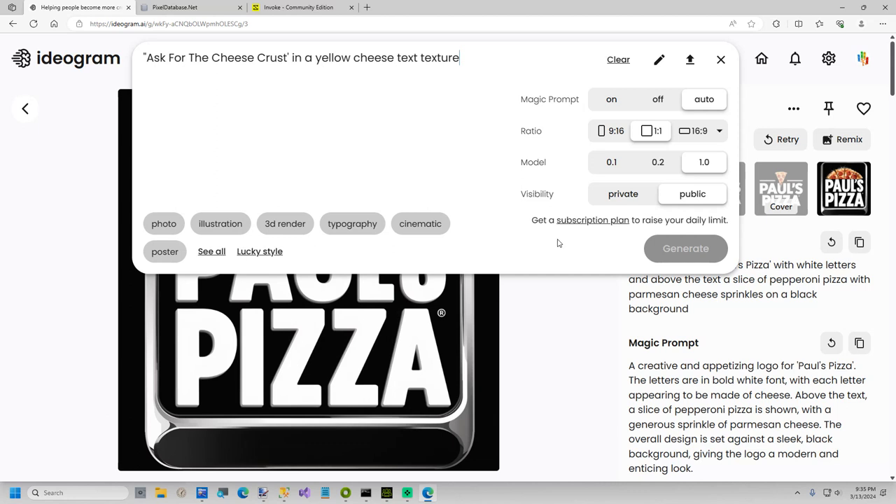
mouse_move(552, 244)
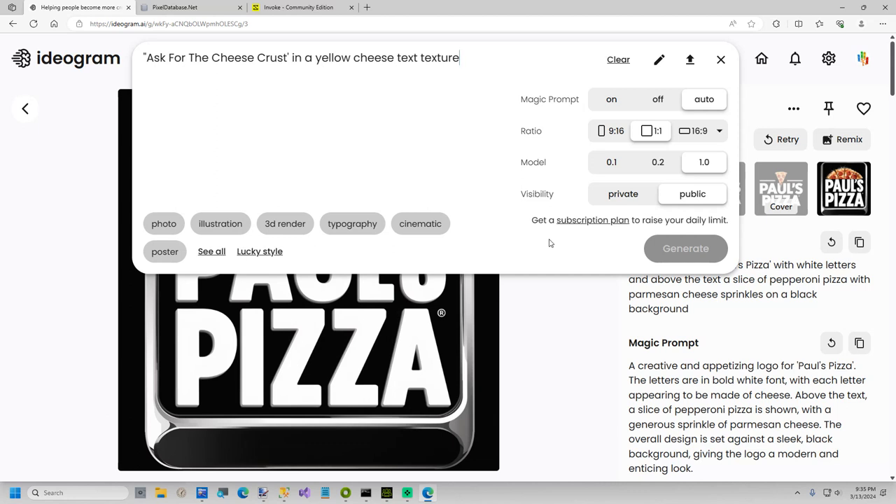
mouse_move(549, 244)
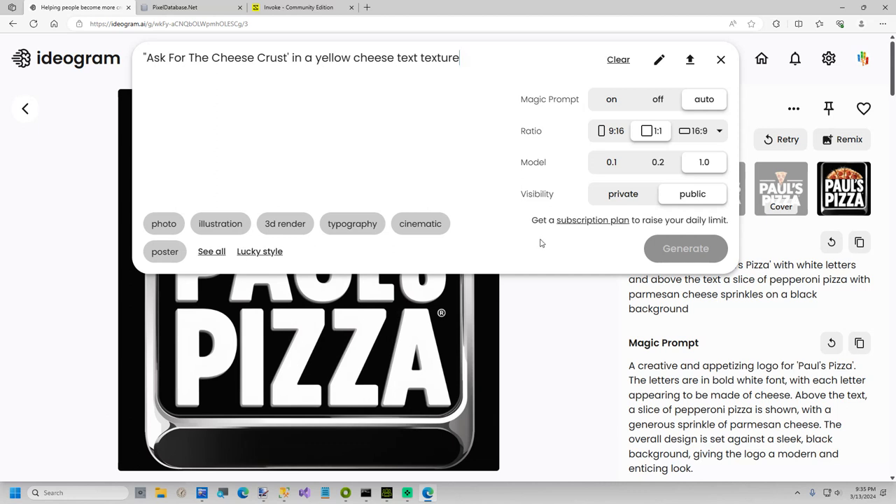
mouse_move(525, 241)
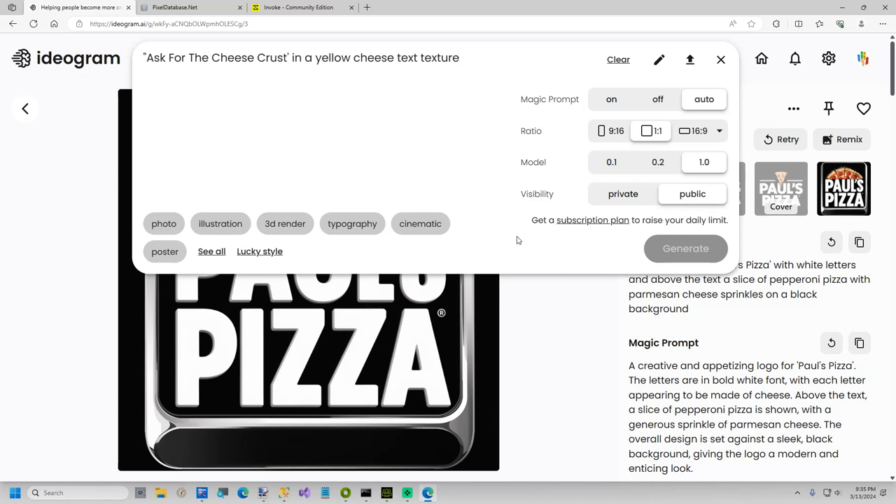
mouse_move(605, 235)
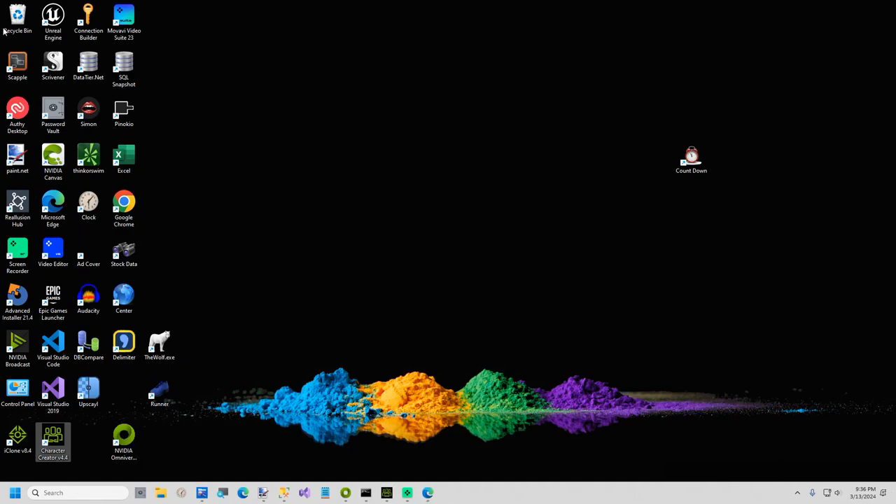
Step: Restore AskForCheeseCrust.png from the Recycle Bin back to the Temp folder
double_click(17, 17)
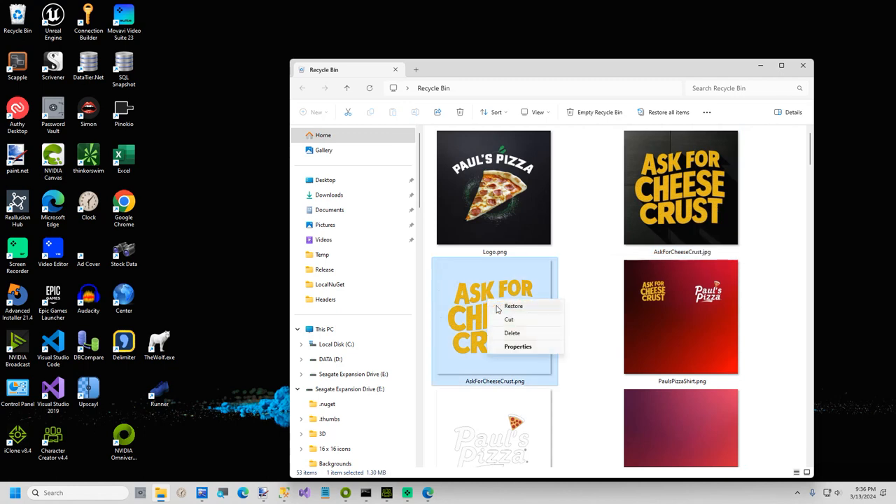
left_click(513, 334)
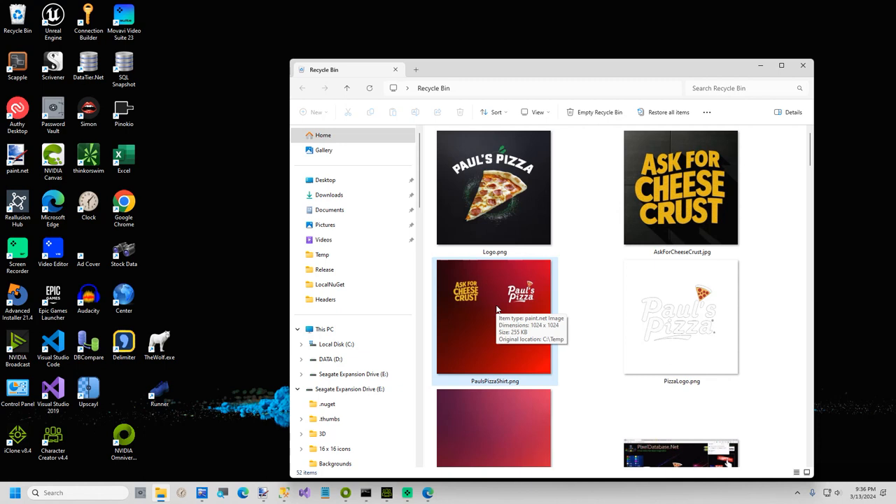
mouse_move(483, 297)
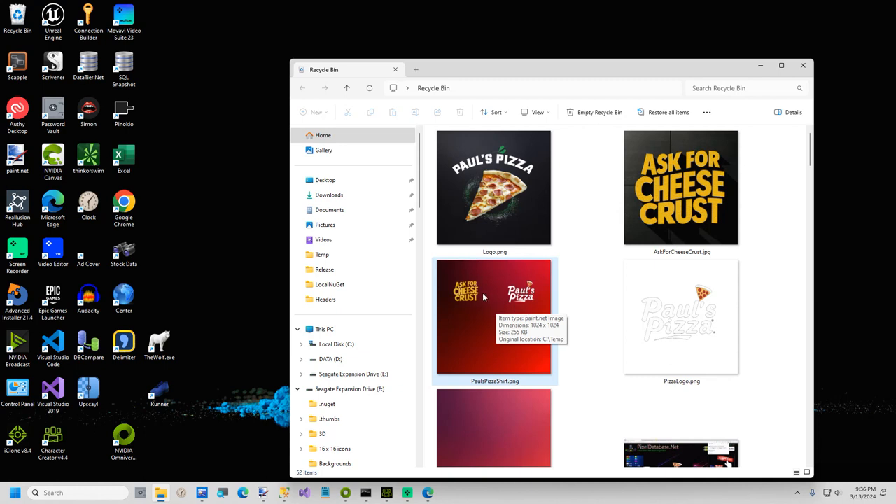
mouse_move(503, 320)
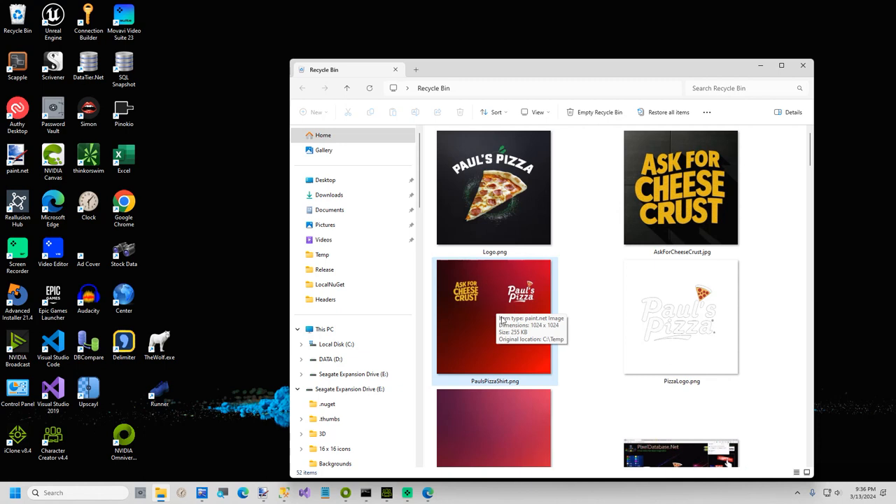
mouse_move(579, 287)
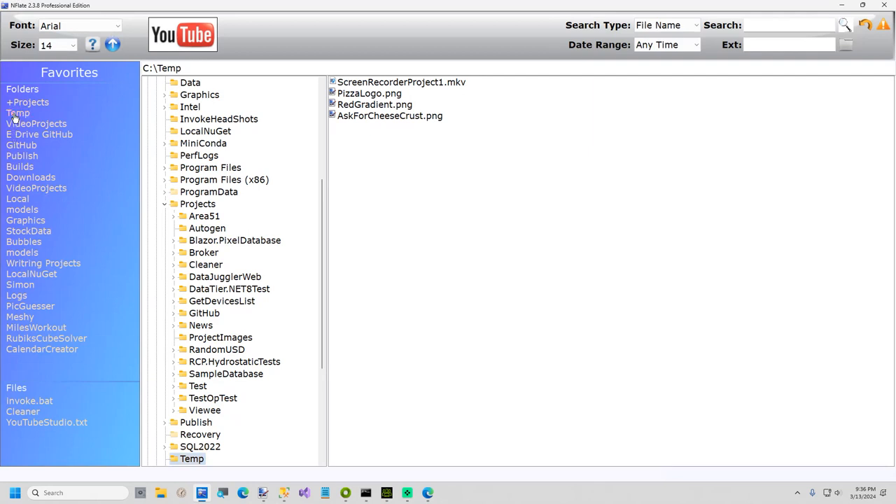
Step: Open AskForCheeseCrust.png, then add an empty layer on top of RedGradient.png
left_click(389, 115)
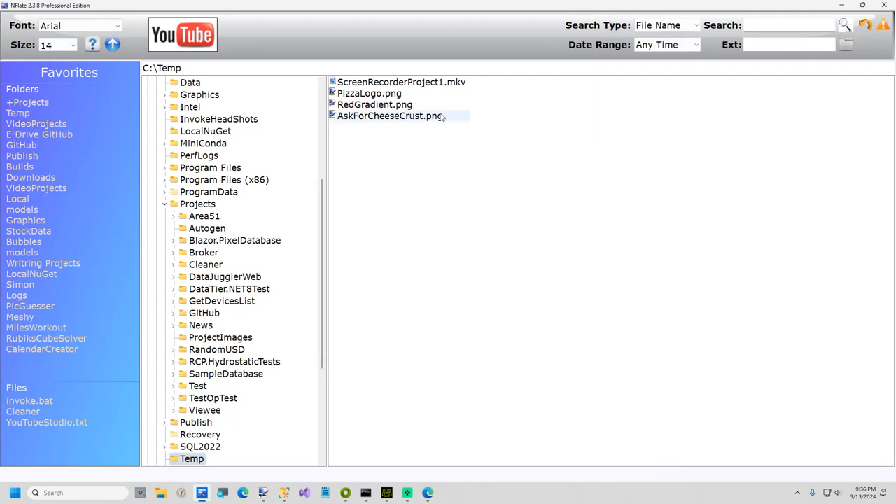
left_click(389, 115)
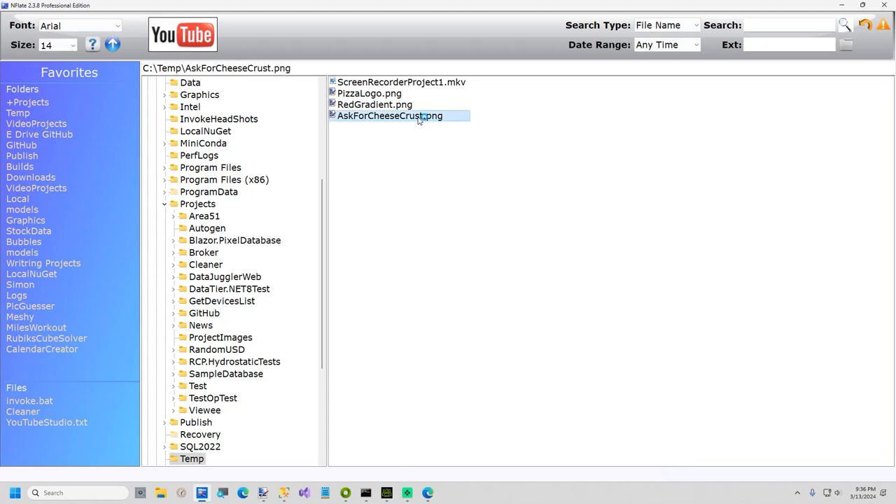
double_click(389, 115)
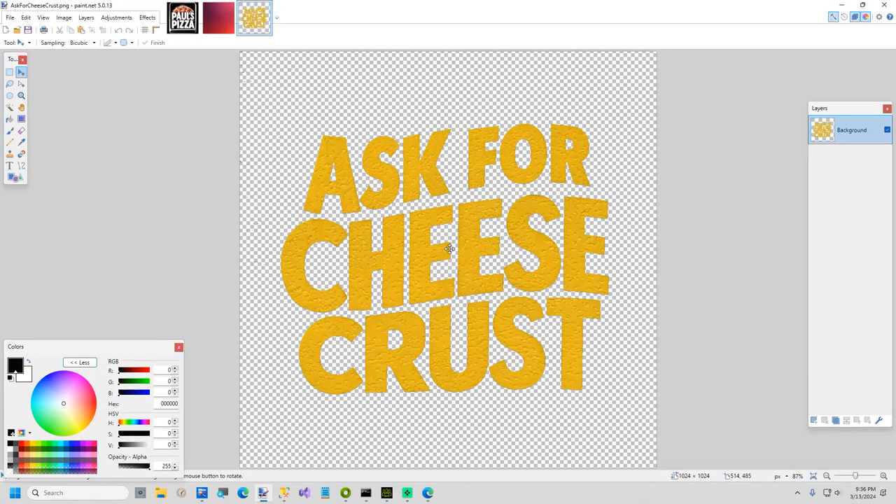
mouse_move(509, 342)
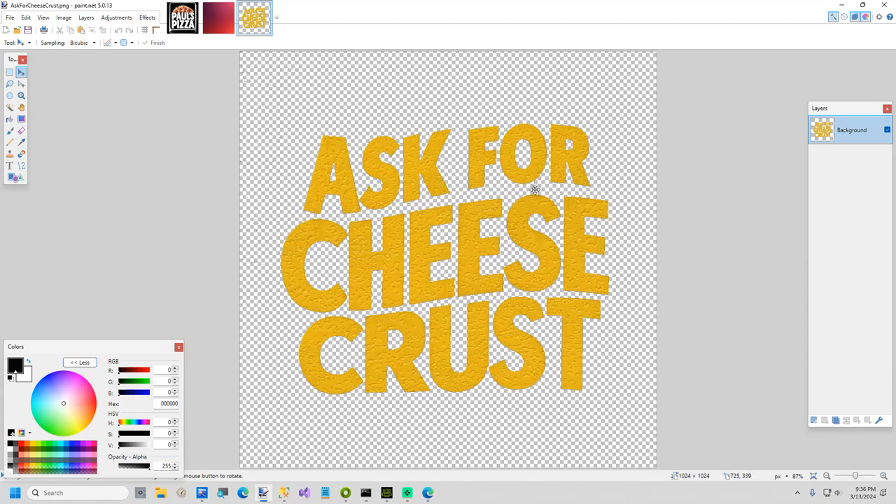
mouse_move(512, 190)
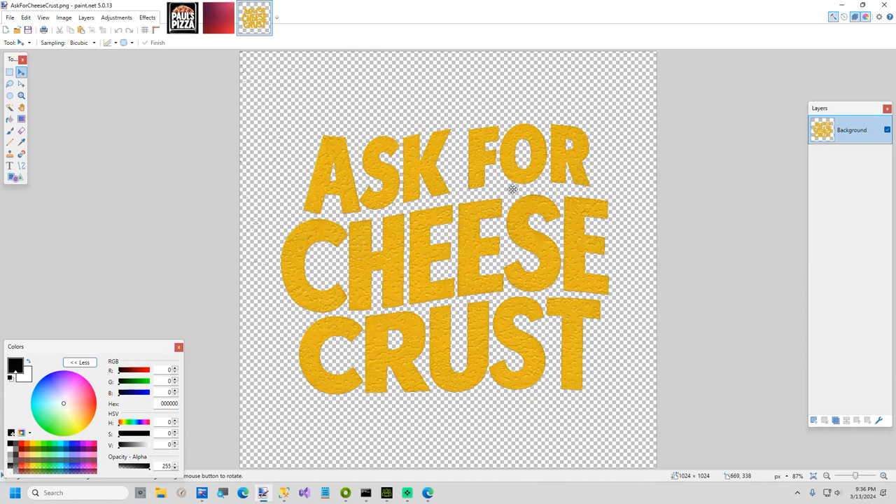
mouse_move(572, 103)
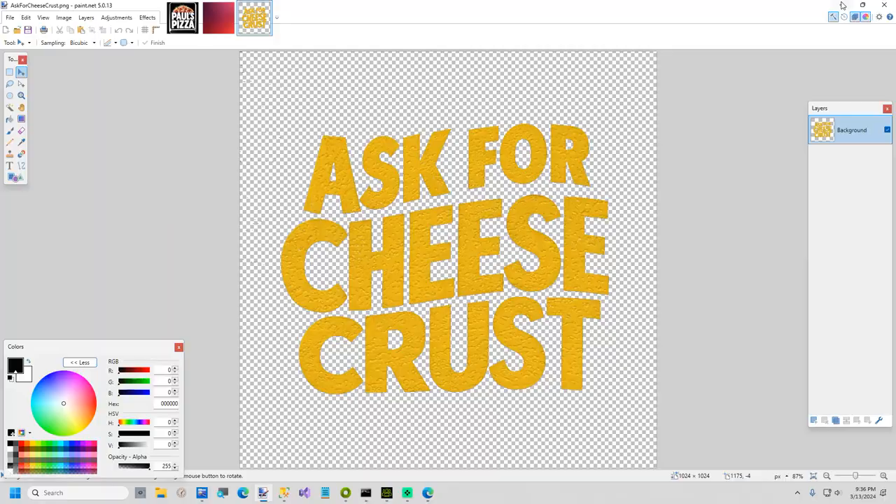
left_click(219, 18)
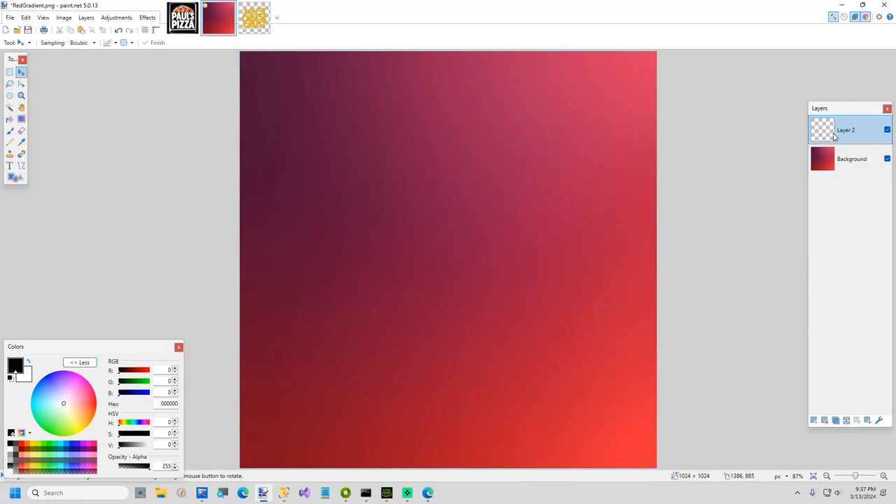
mouse_move(431, 462)
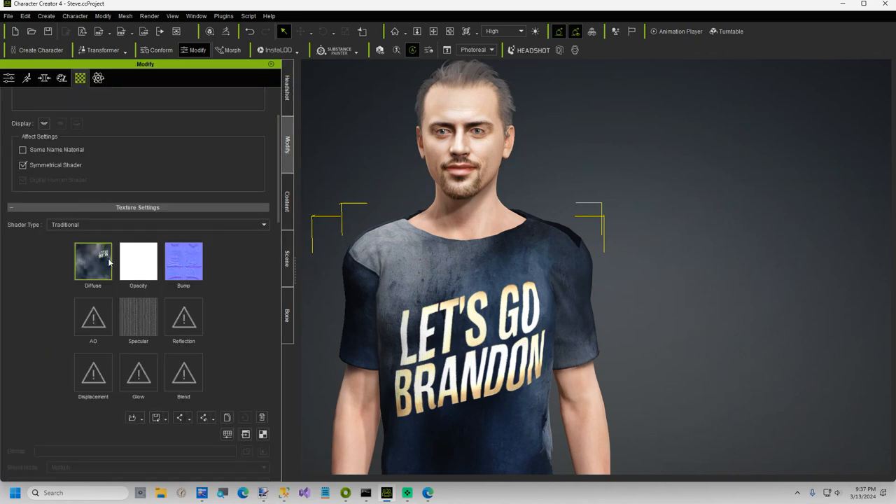
Step: Apply the white T-shirt keeping its cloth shape and launch its UV map into paint.net
right_click(93, 259)
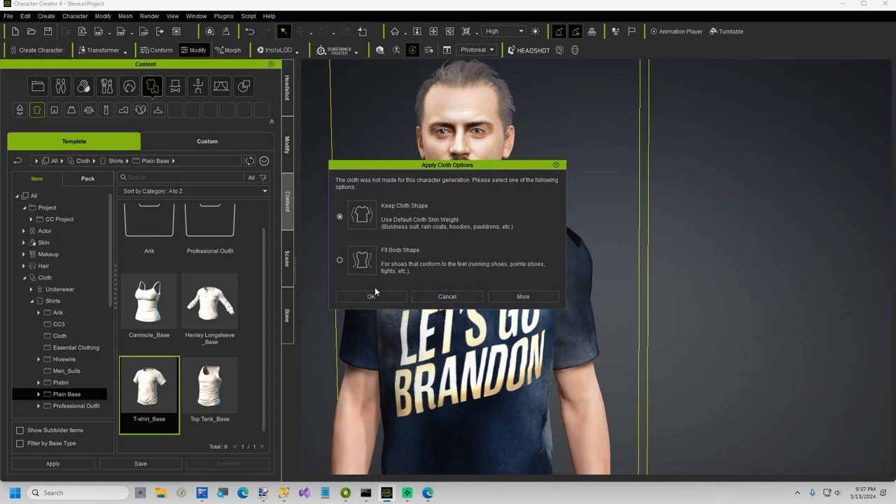
left_click(524, 296)
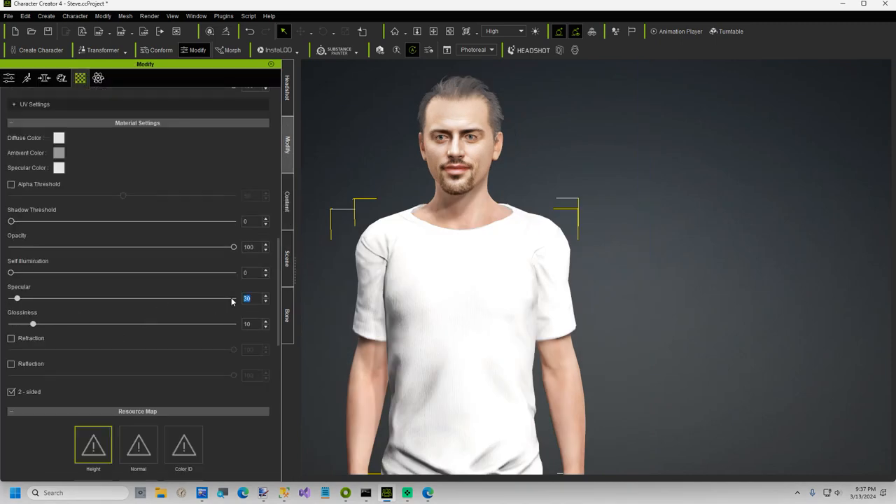
type("8")
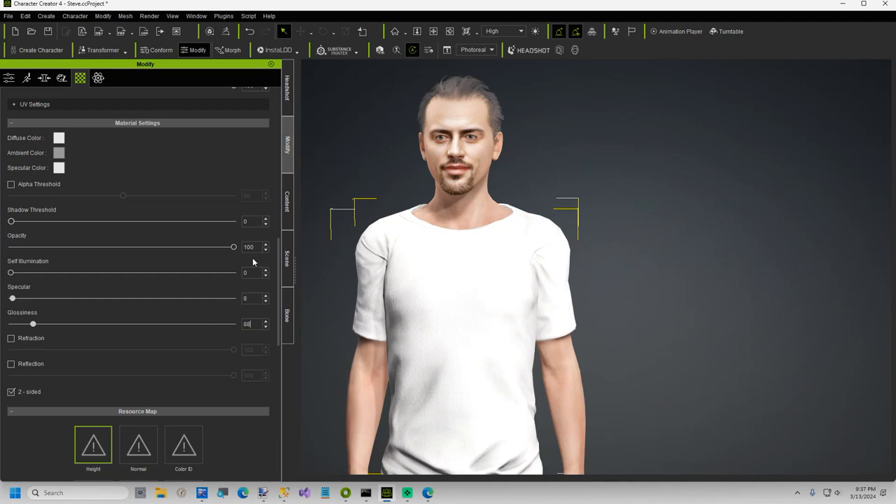
left_click_drag(32, 323, 207, 324)
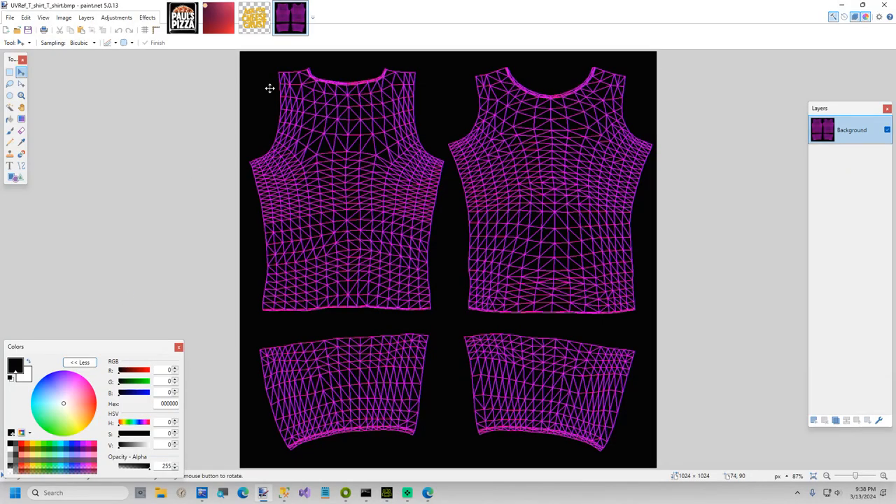
Step: Save the UV wireframe as UV.png in C:\Temp beside the other shirt images
left_click(10, 17)
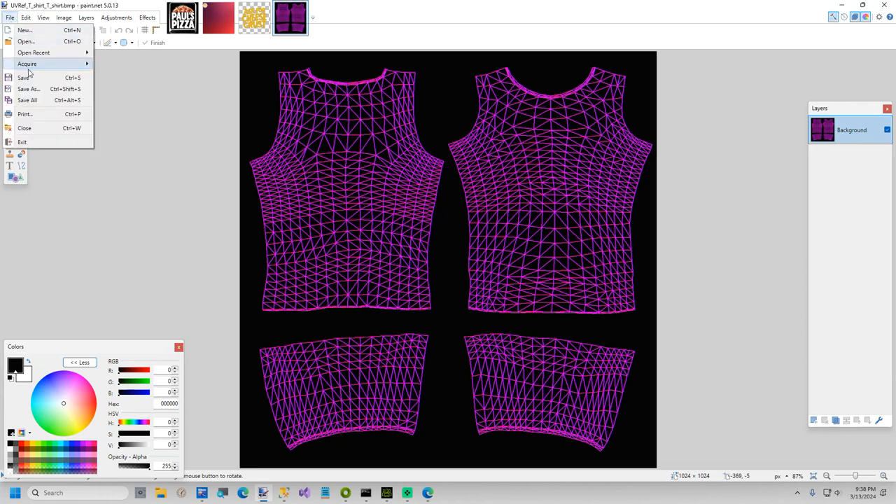
left_click(28, 88)
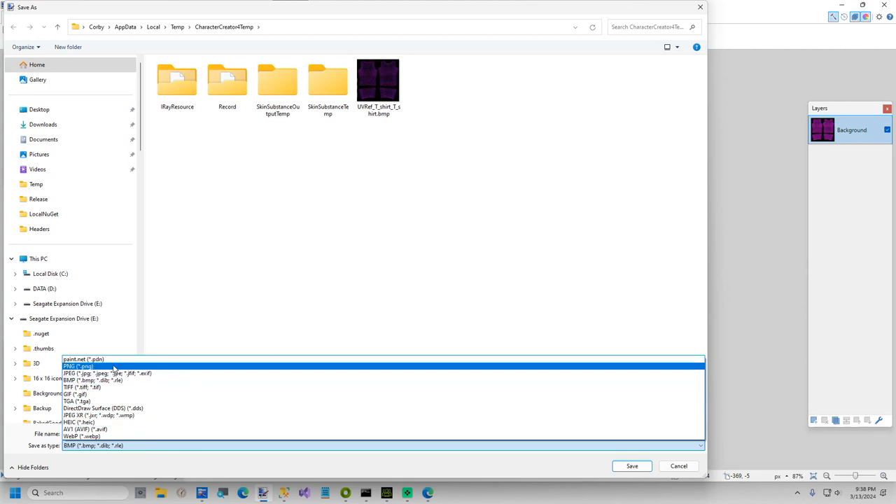
left_click(78, 366)
type("UV")
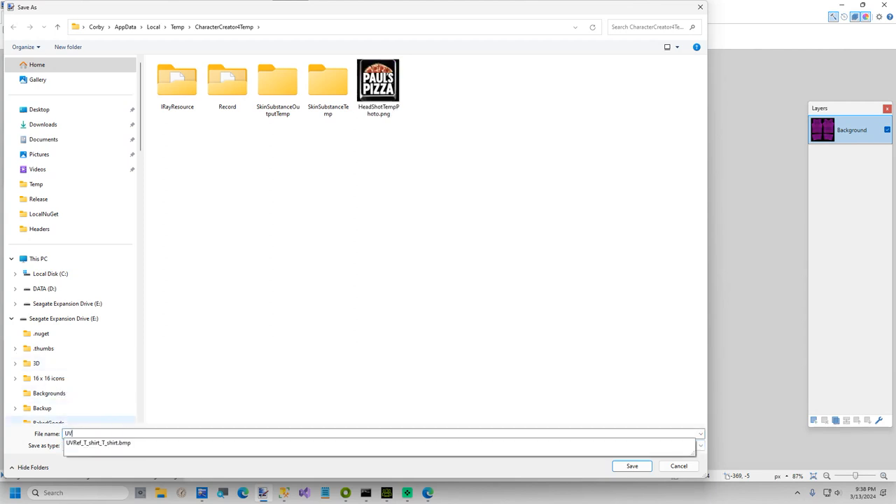
left_click(280, 28)
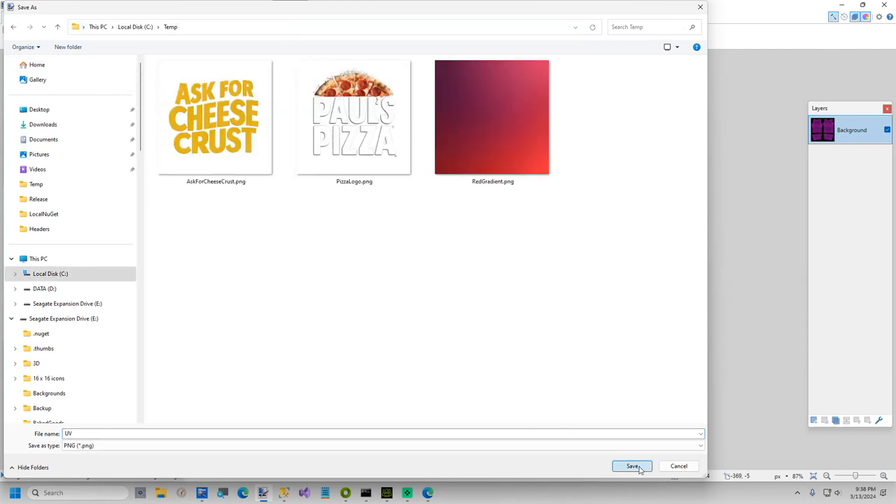
left_click(630, 465)
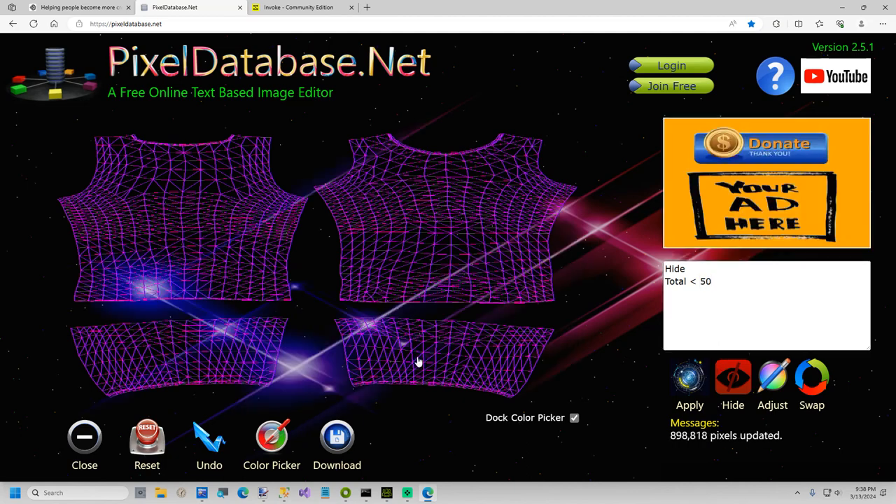
Step: Download the background-free wireframe and overwrite UV.png in Temp with it
left_click(819, 22)
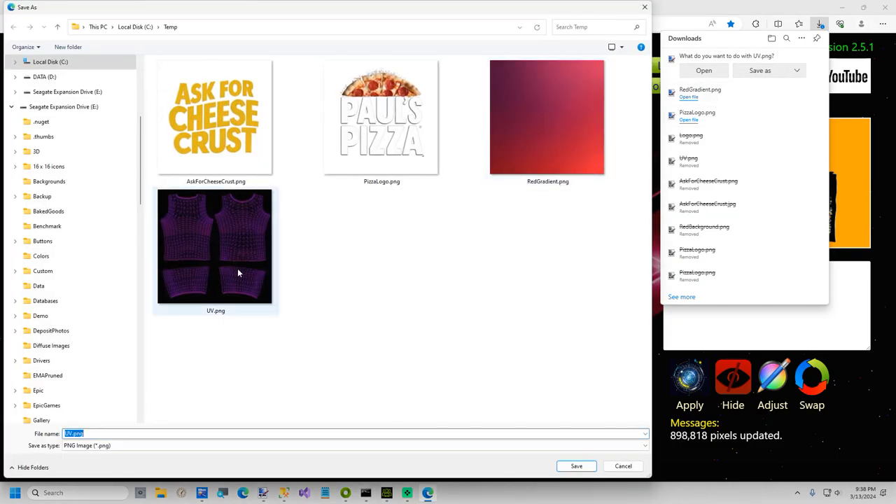
left_click(576, 465)
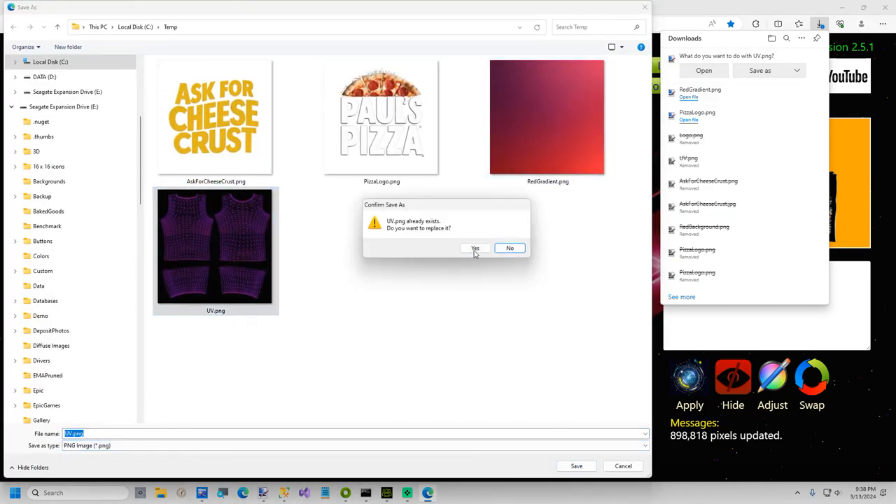
left_click(476, 247)
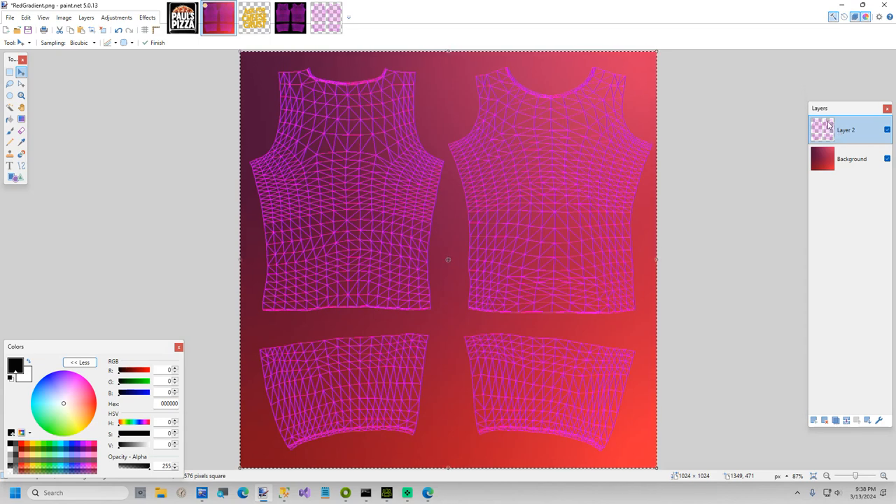
Step: Paste the Paul's Pizza logo into a new layer and place it on the right chest piece
left_click(361, 16)
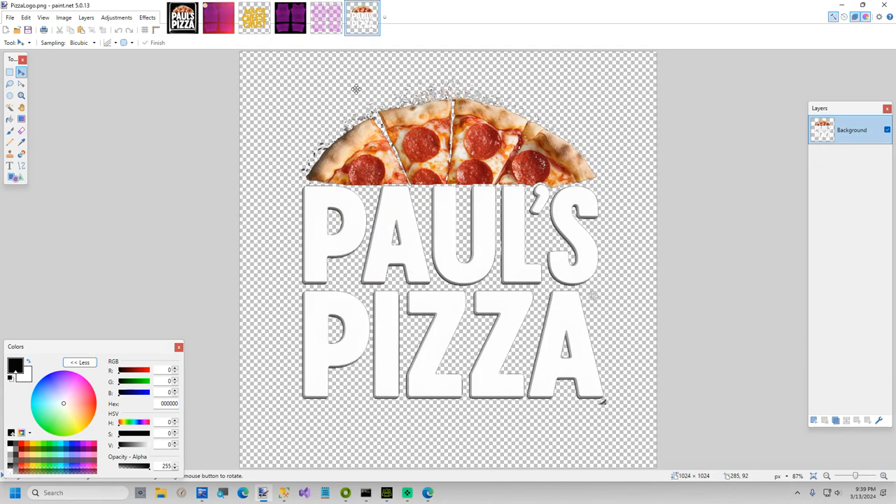
left_click(219, 17)
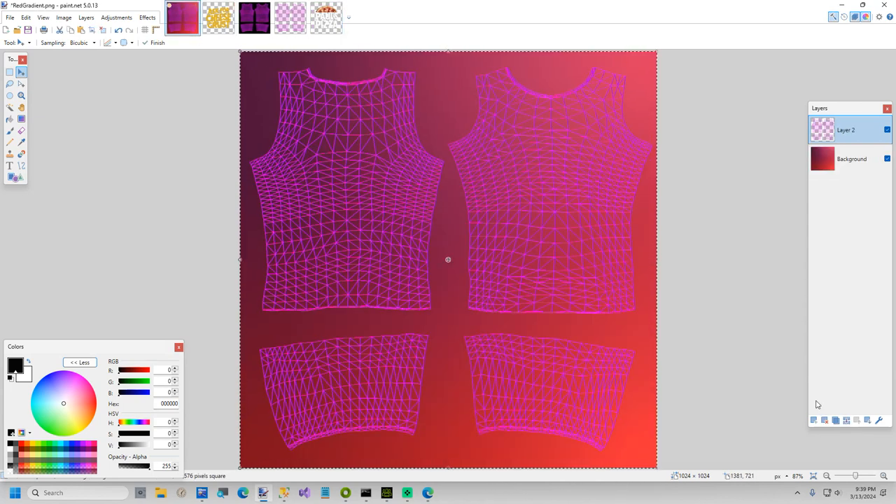
left_click(813, 420)
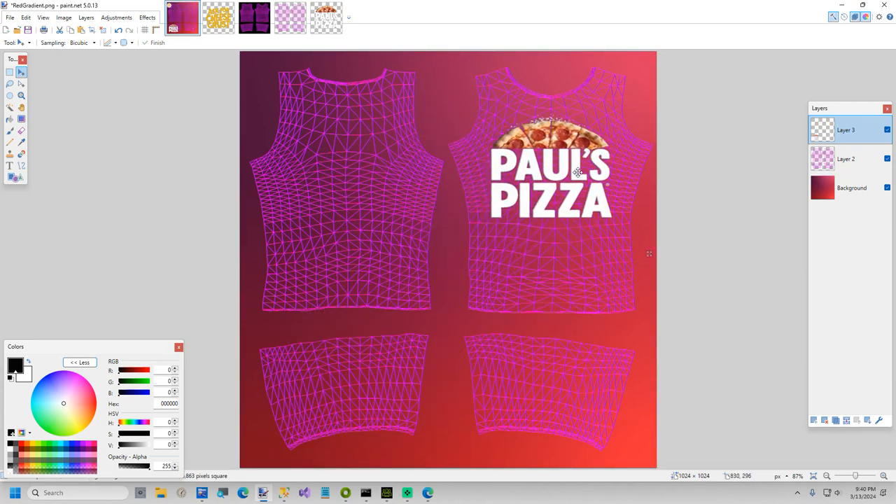
left_click(549, 174)
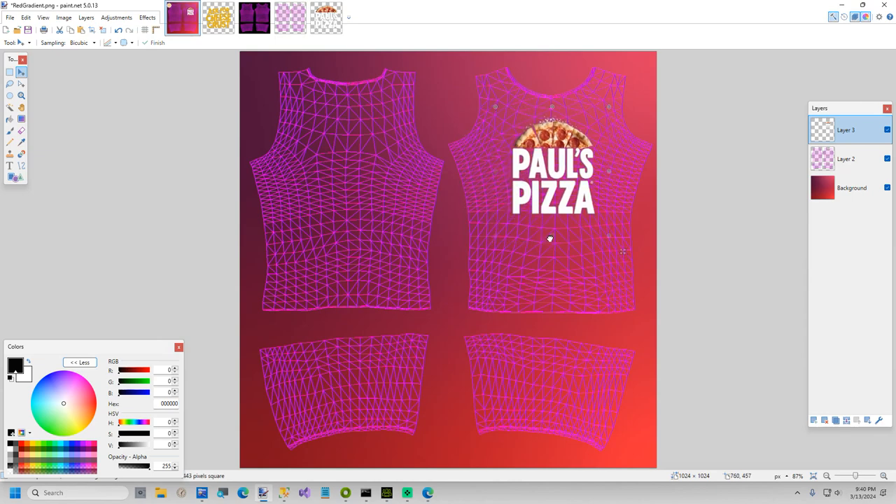
left_click(551, 173)
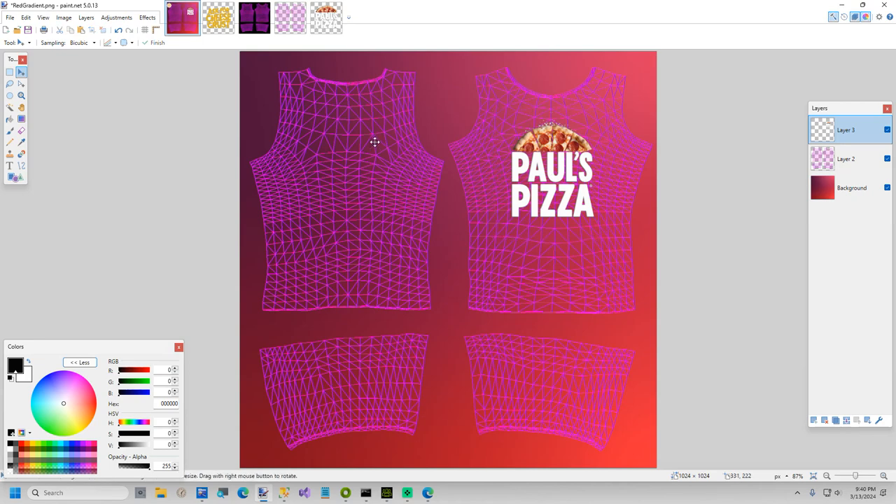
Step: Paste Ask For Cheese Crust into its own layer and hide the UV wireframe layer
left_click(218, 17)
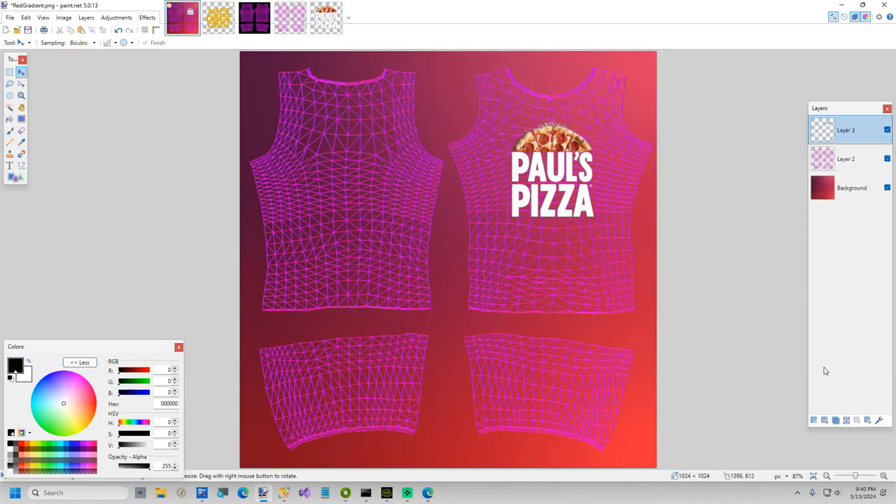
left_click(812, 420)
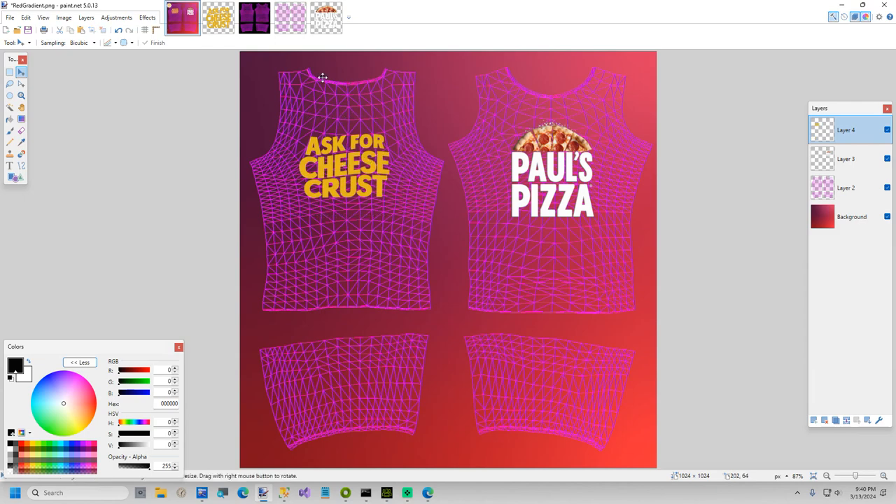
left_click(887, 188)
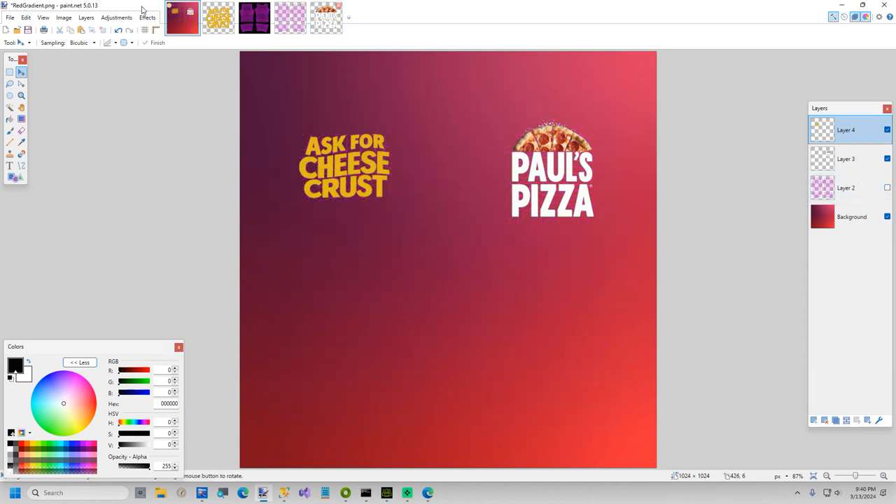
Step: Save the finished shirt texture as a flattened PNG named 'PaulsPiz…' in the Temp folder
left_click(10, 17)
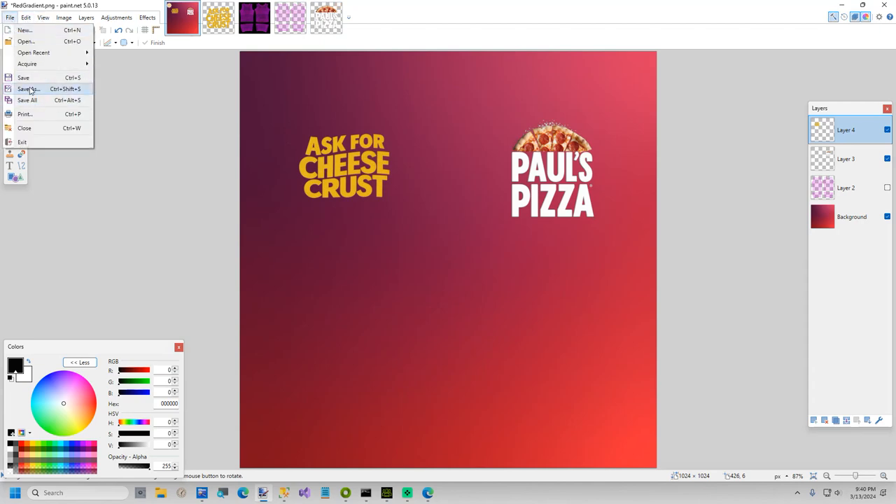
left_click(28, 88)
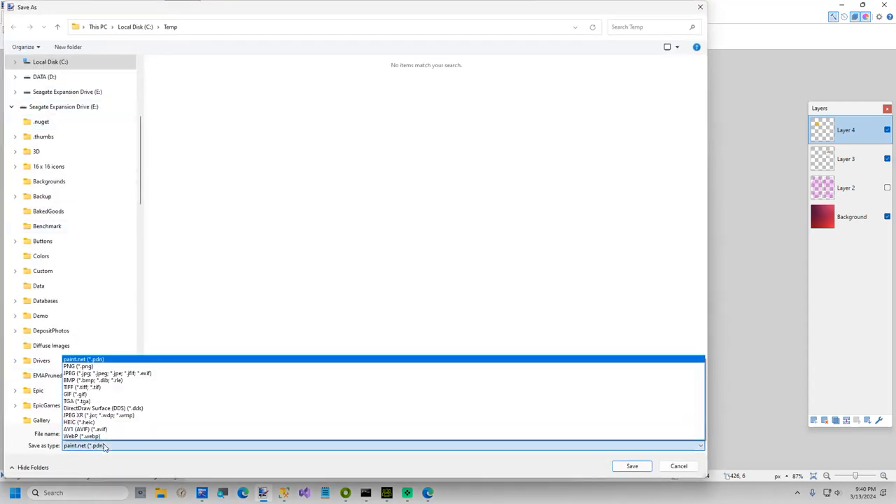
left_click(77, 367)
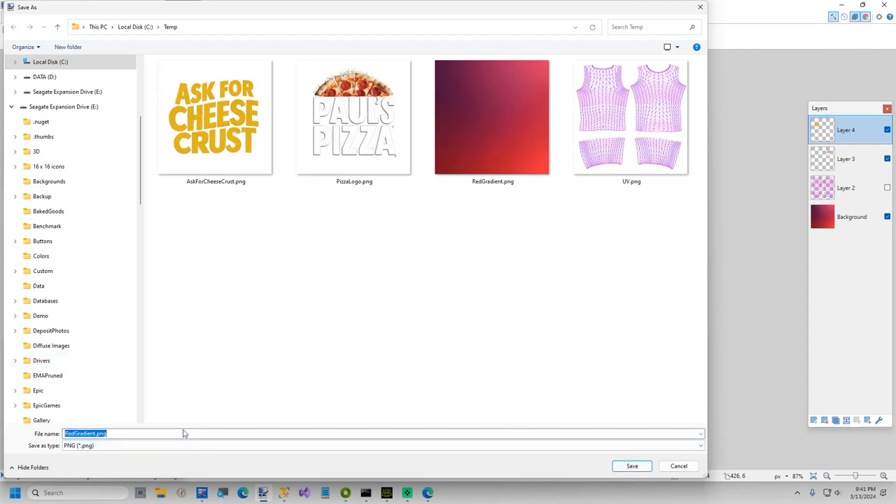
type("PaulsPizzaShirt")
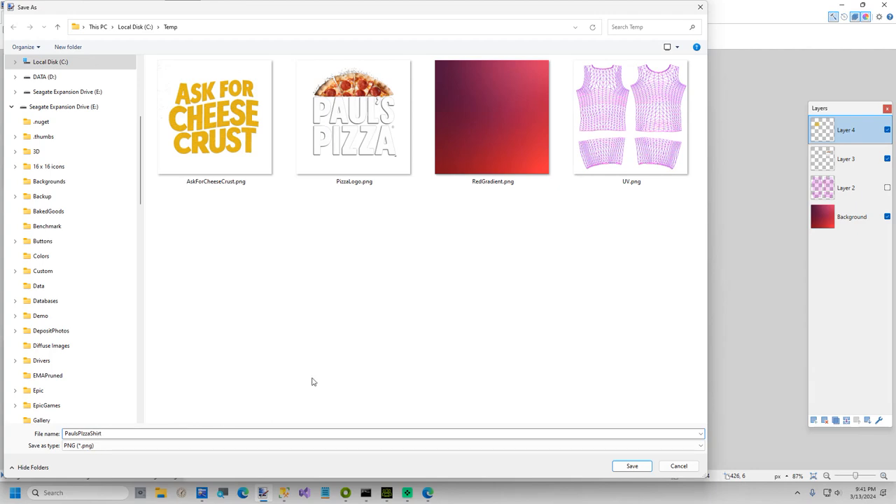
left_click(629, 465)
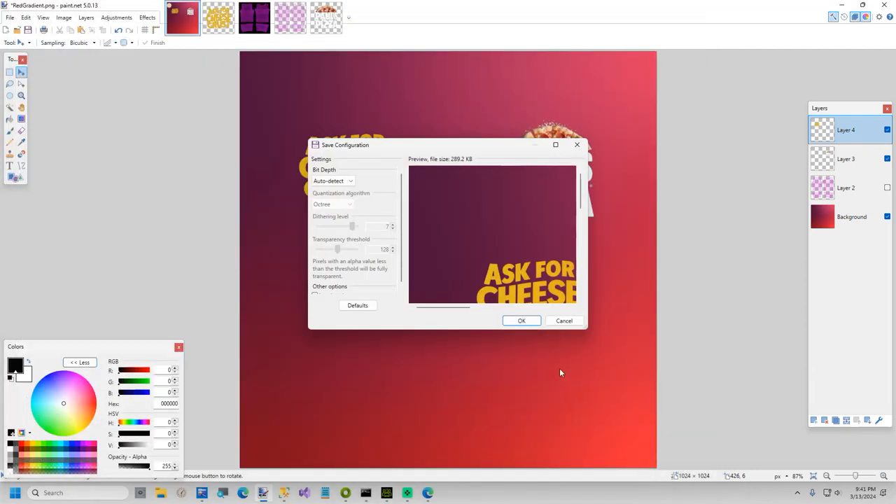
left_click(521, 320)
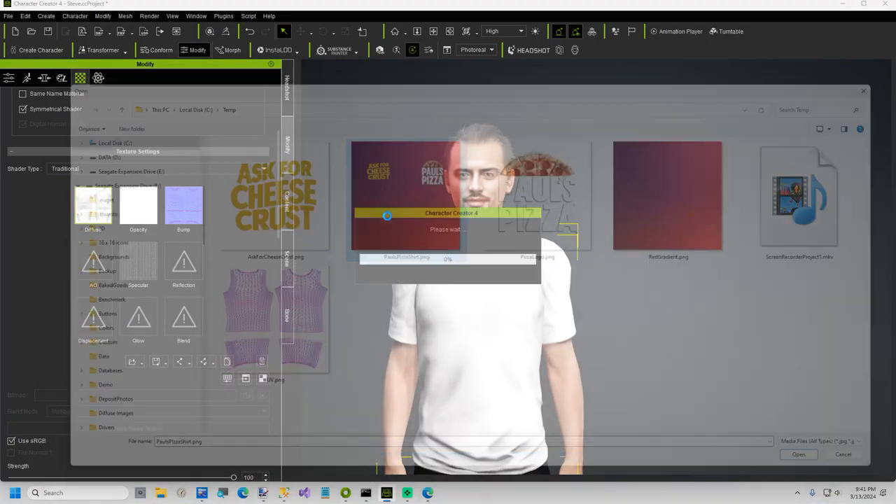
Step: Load the saved PNG into the shirt's Diffuse slot so the avatar wears the logo T-shirt
left_click(798, 454)
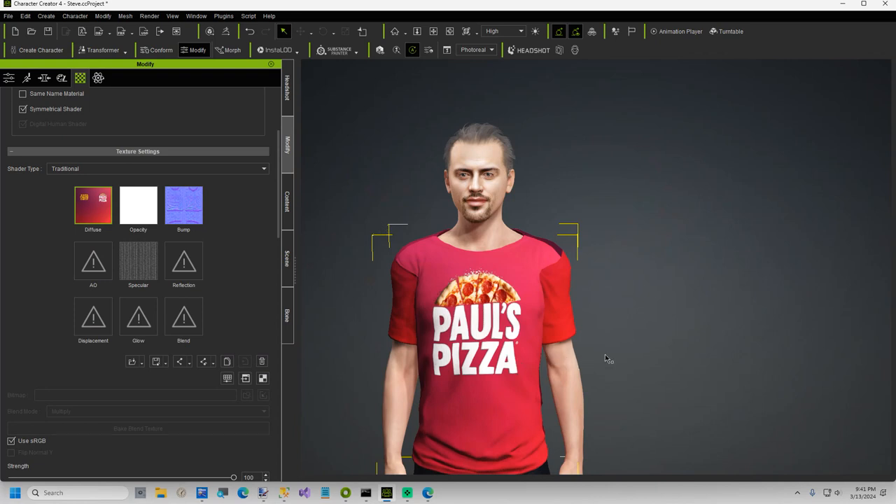
mouse_move(579, 349)
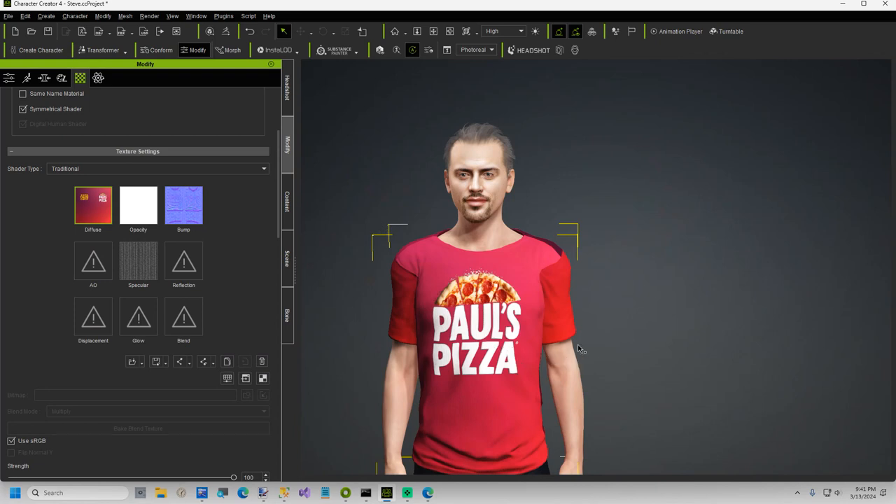